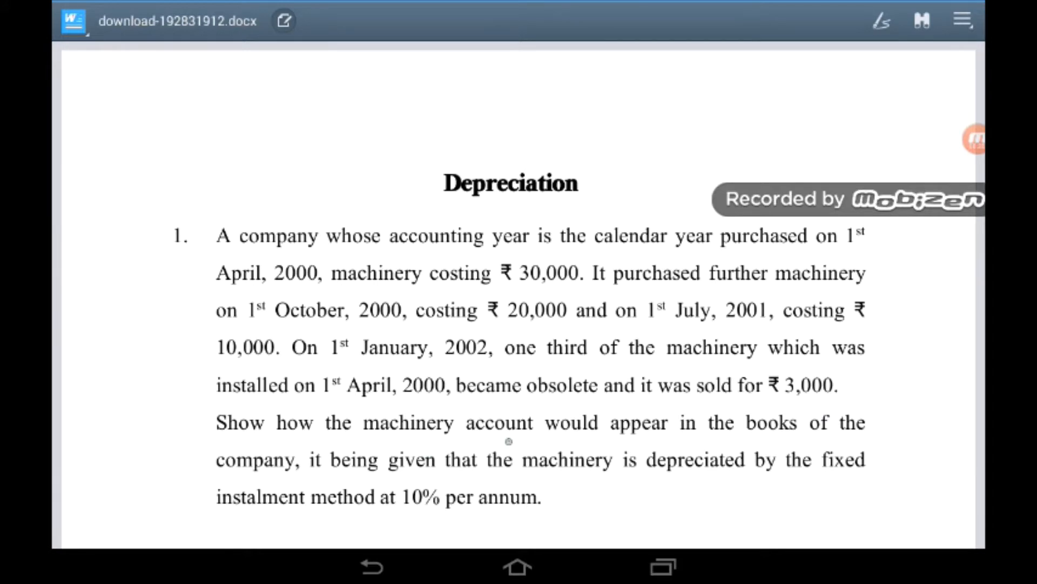
pyautogui.moveTo(797, 447)
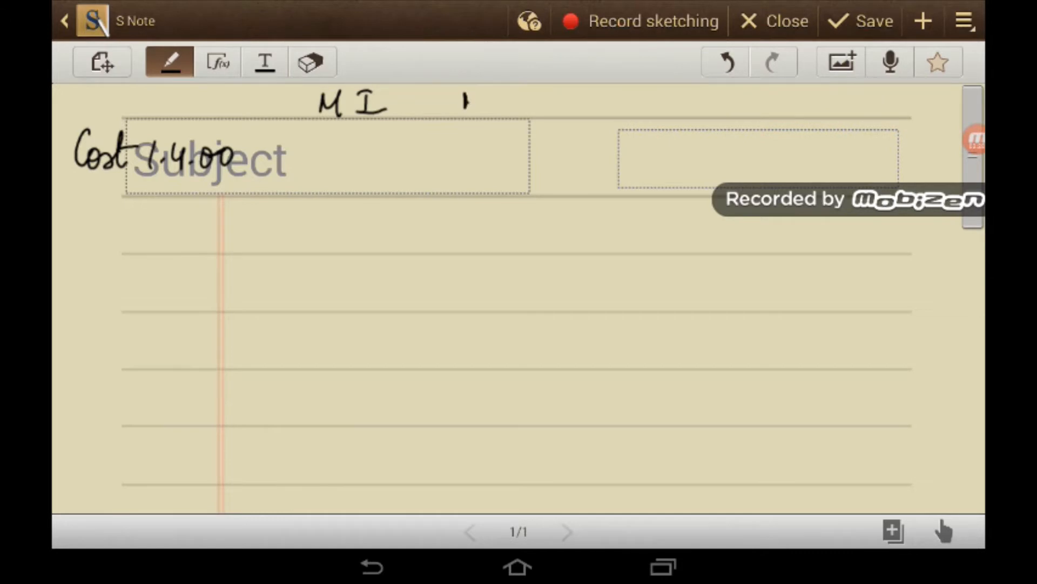
# Step: Write the M II heading and costs 10,000 under M I and 20,000 under M II, ruling above the headings
pyautogui.moveTo(463, 106); pyautogui.dragTo(502, 102)
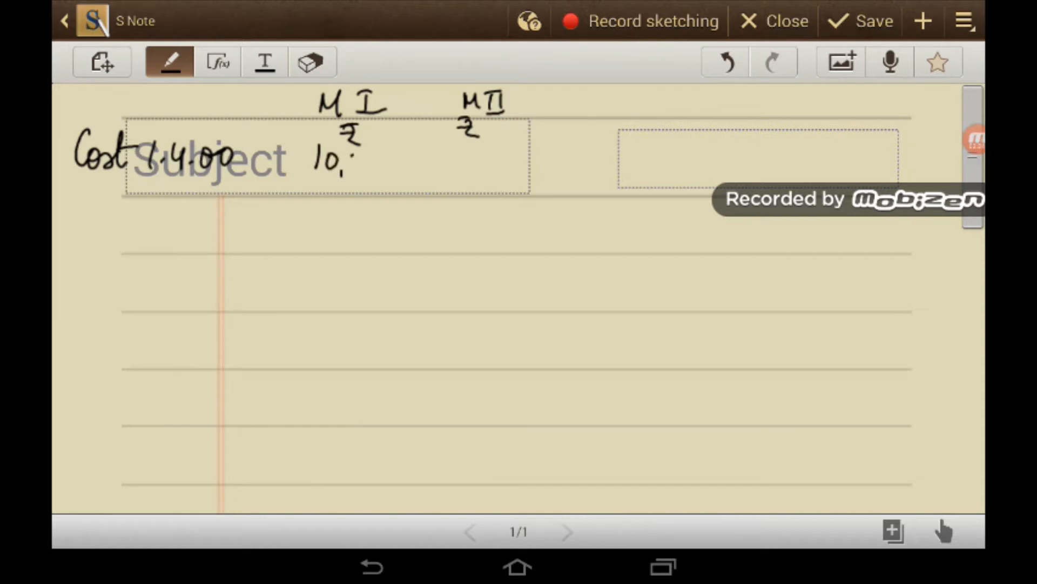
pyautogui.moveTo(344, 159); pyautogui.dragTo(397, 159)
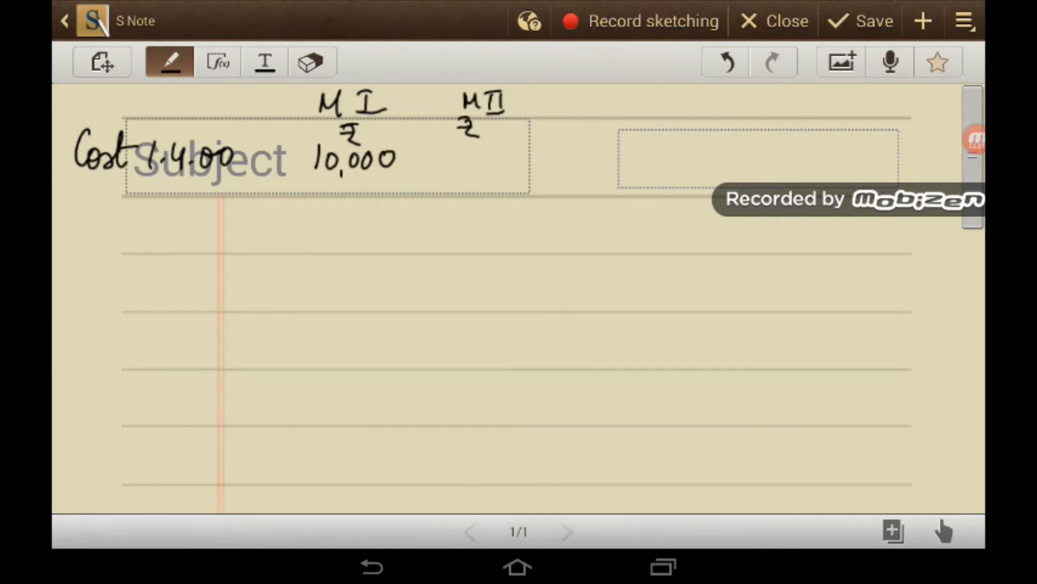
pyautogui.moveTo(436, 158); pyautogui.dragTo(477, 162)
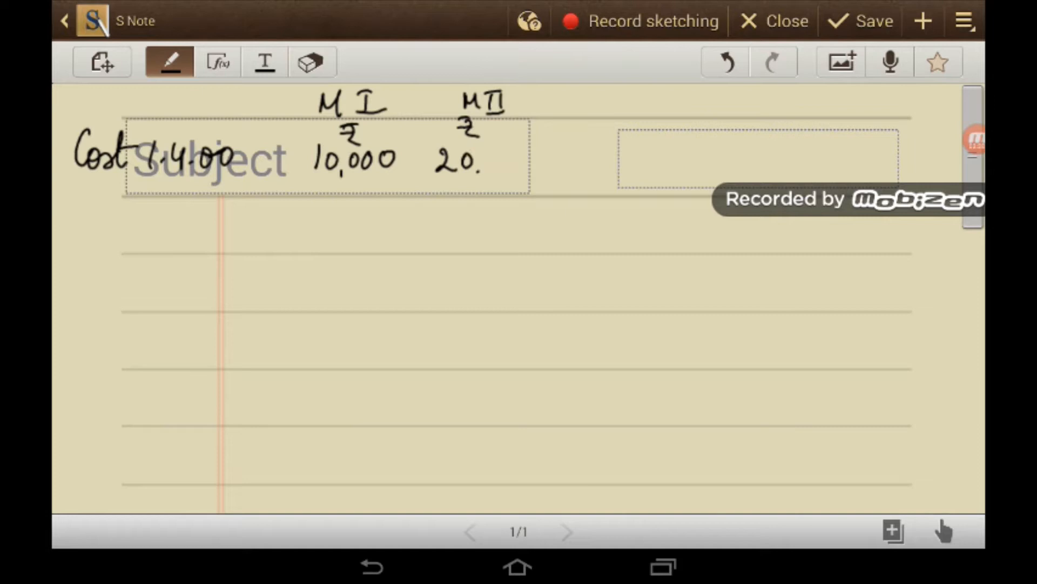
pyautogui.moveTo(480, 159); pyautogui.dragTo(533, 159)
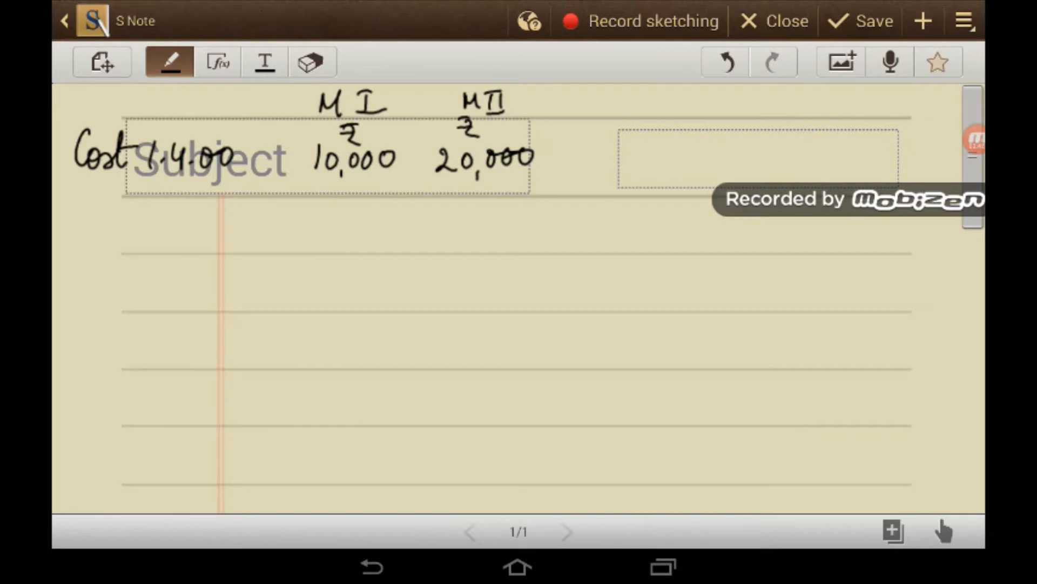
pyautogui.moveTo(298, 89); pyautogui.dragTo(517, 87)
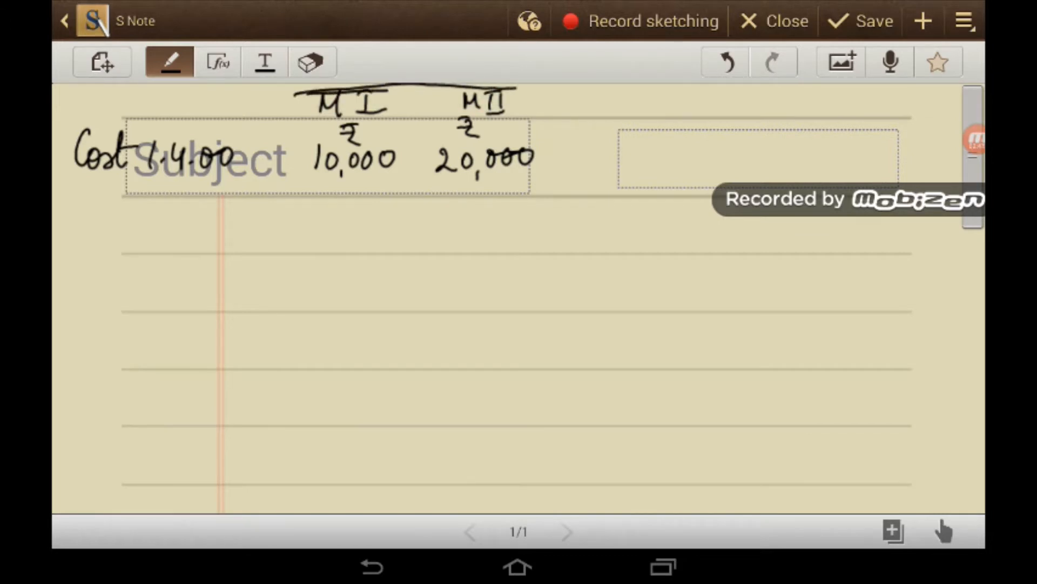
pyautogui.moveTo(390, 91); pyautogui.dragTo(512, 93)
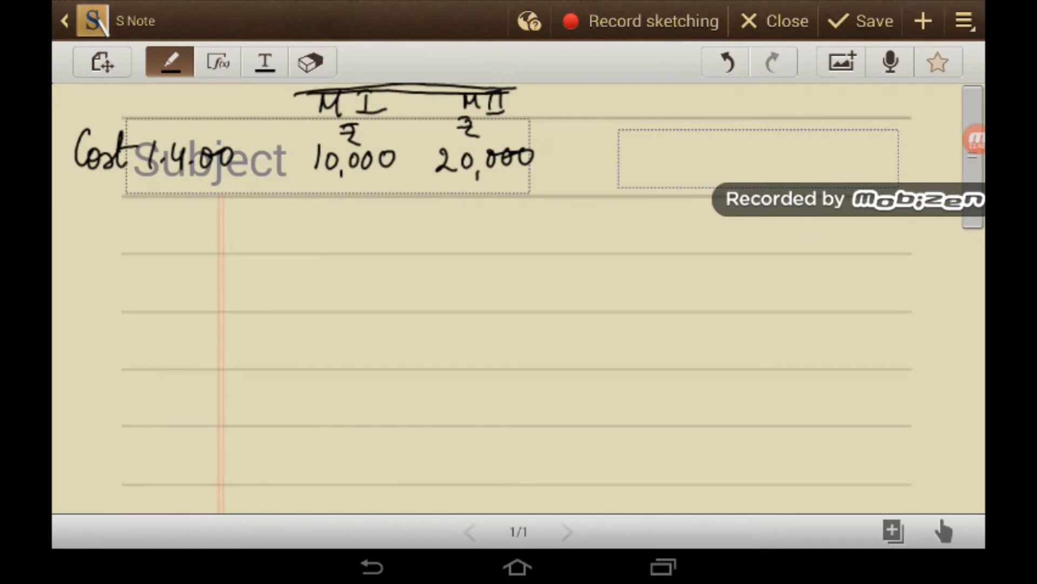
# Step: Add the Cost 1.10.00 row, the M III column with its ₹20,000 cost, and begin the Less: line
pyautogui.moveTo(79, 199); pyautogui.dragTo(113, 211)
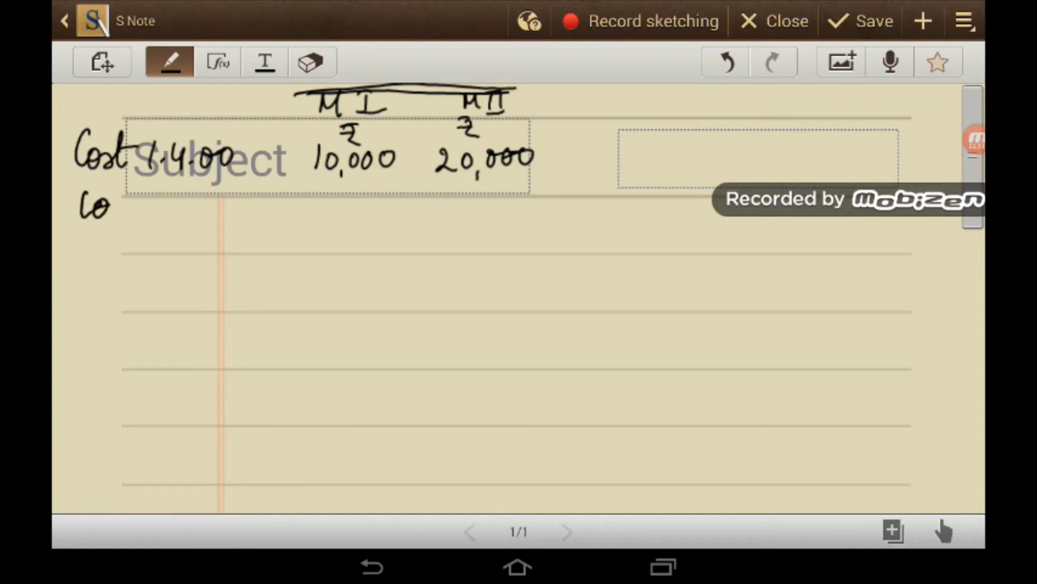
pyautogui.moveTo(78, 205); pyautogui.dragTo(212, 205)
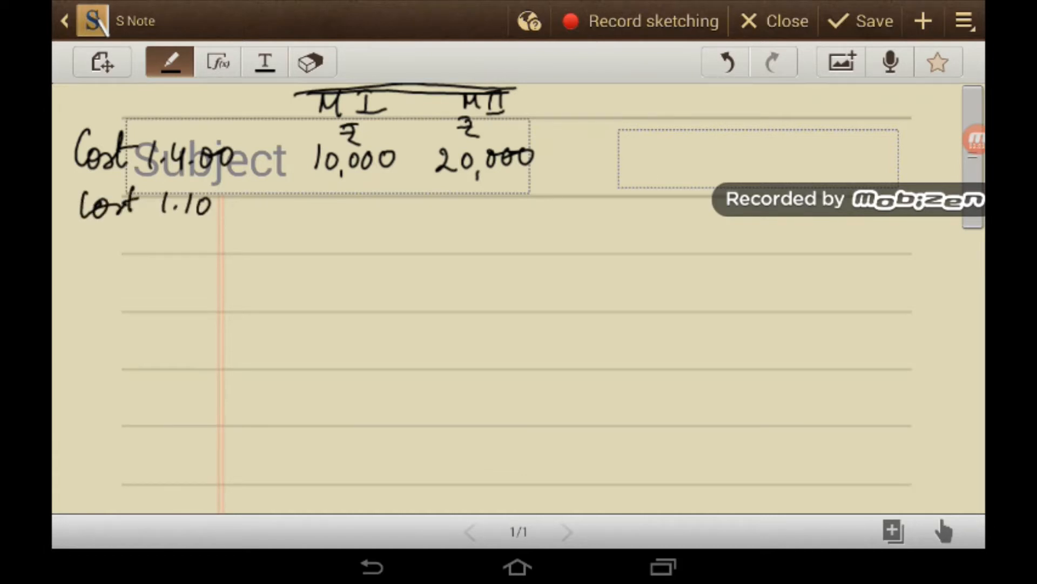
pyautogui.moveTo(218, 206); pyautogui.dragTo(261, 205)
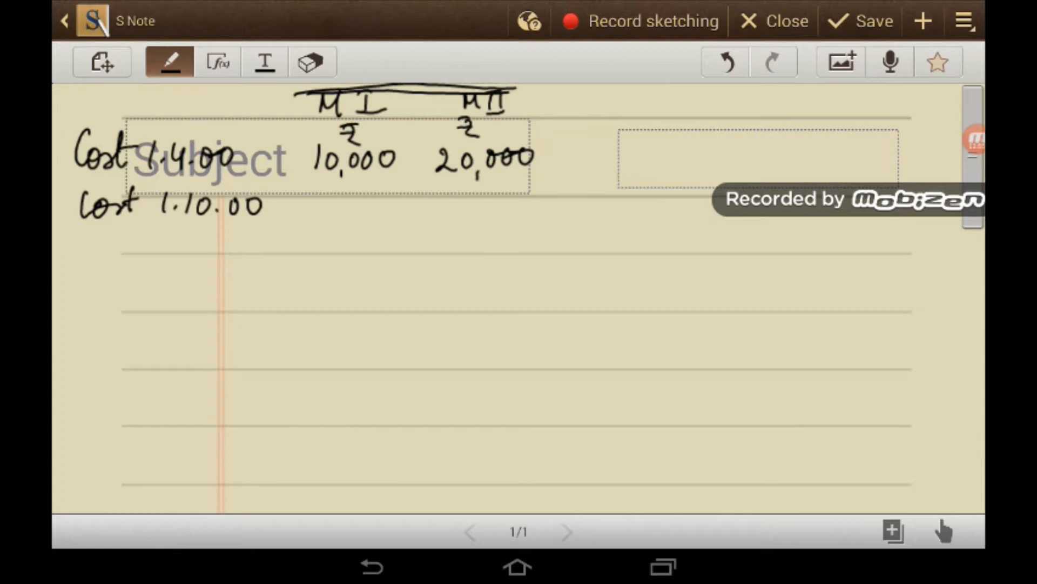
pyautogui.moveTo(608, 106); pyautogui.dragTo(668, 113)
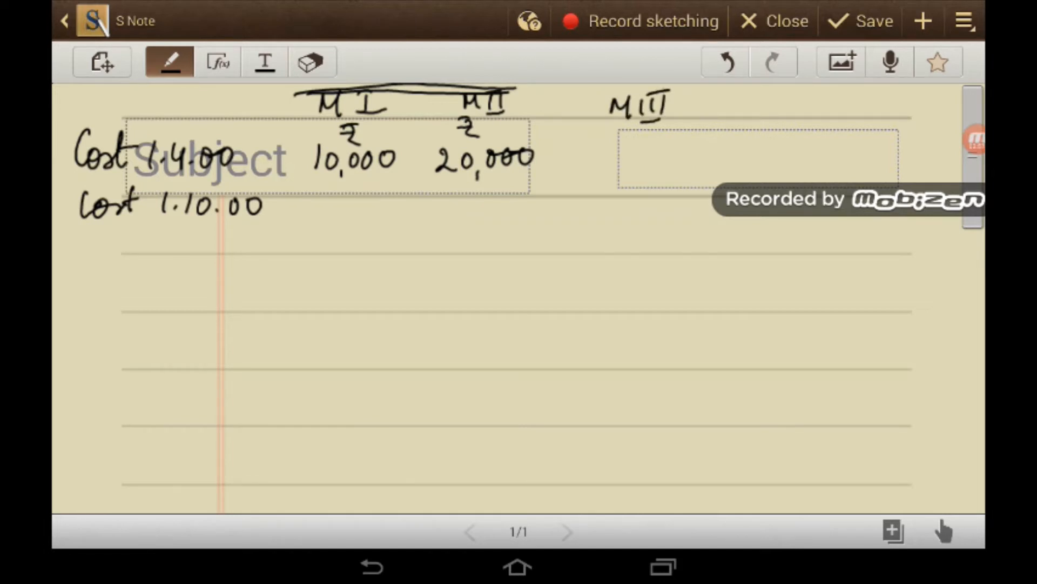
pyautogui.moveTo(615, 129); pyautogui.dragTo(629, 149)
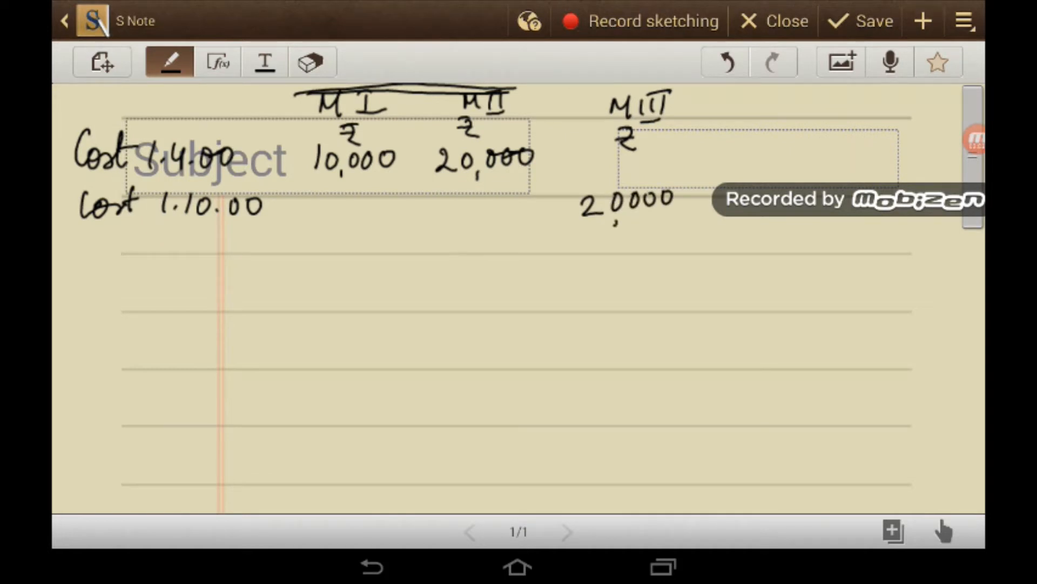
pyautogui.moveTo(59, 258); pyautogui.dragTo(125, 258)
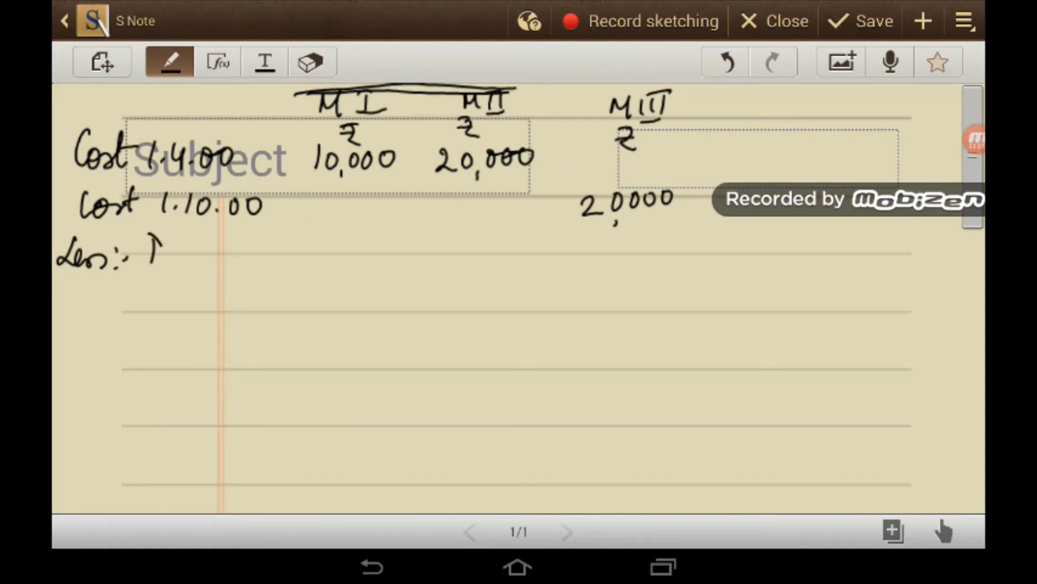
# Step: Label Less: Depre 10% dated 31.12.00 and correct M I's depreciation to 750, underlined
pyautogui.moveTo(140, 258); pyautogui.dragTo(249, 252)
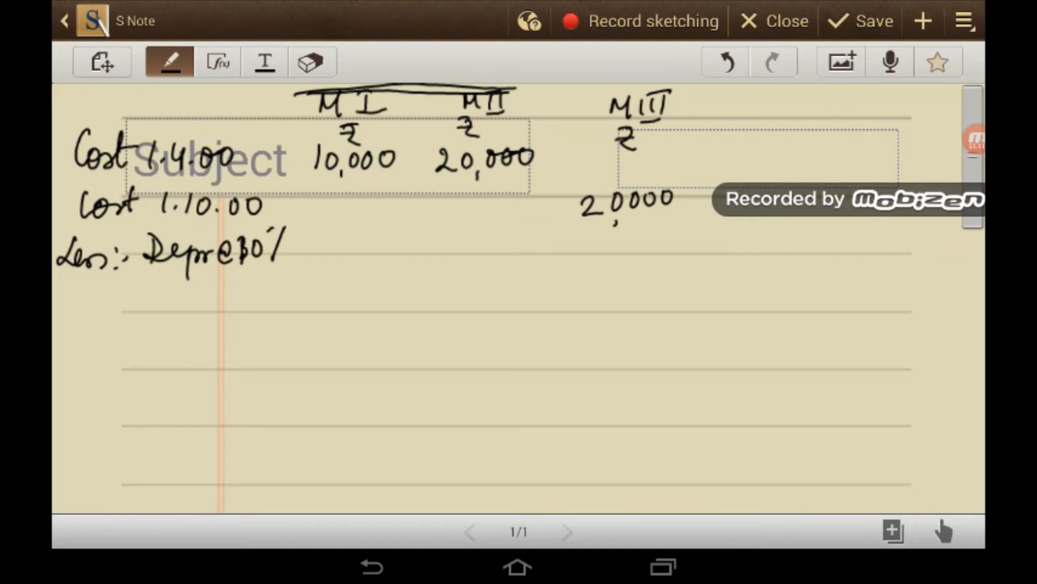
pyautogui.moveTo(116, 278); pyautogui.dragTo(123, 294)
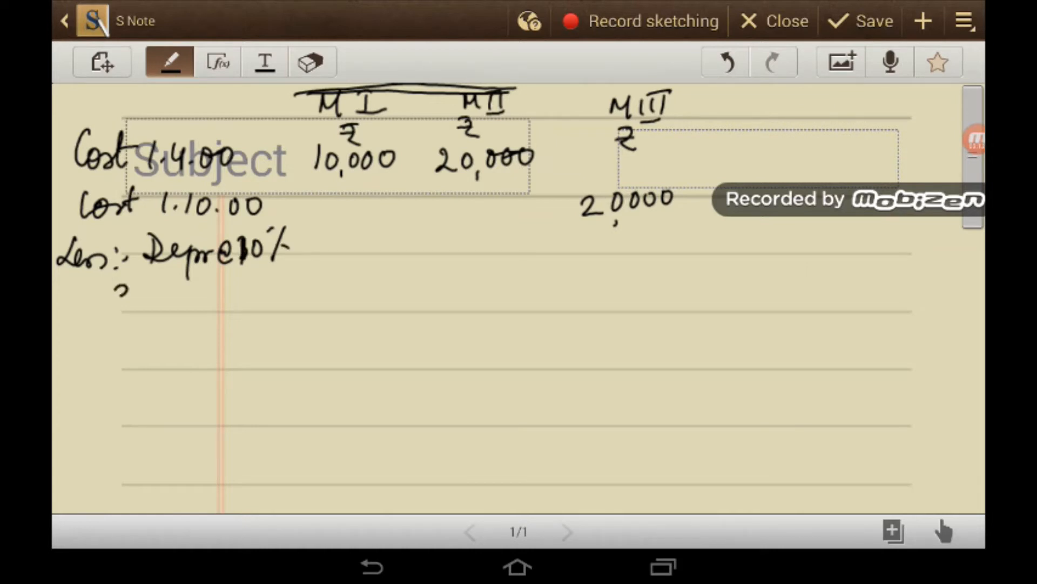
pyautogui.moveTo(115, 294); pyautogui.dragTo(225, 294)
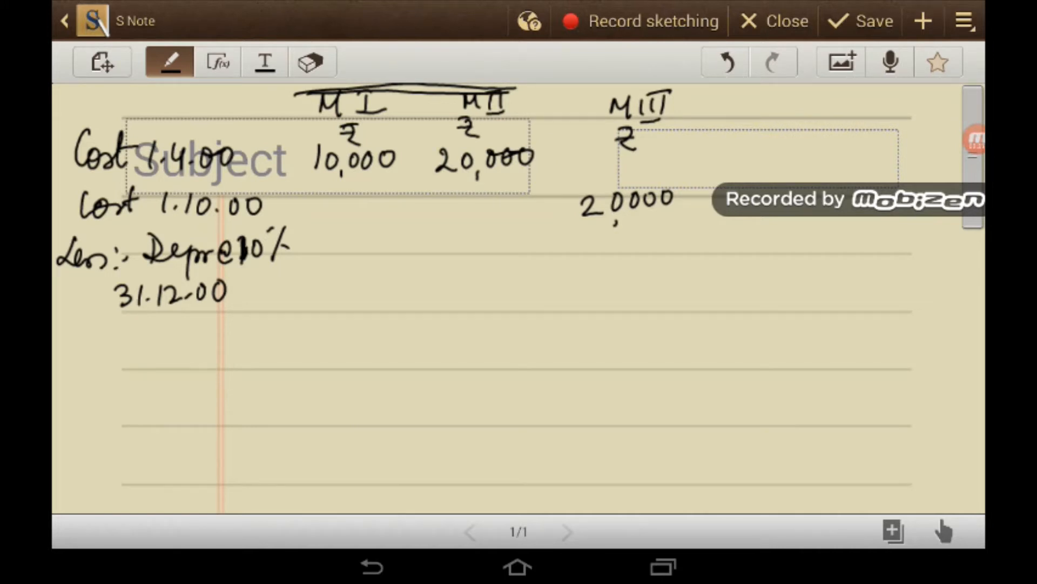
pyautogui.moveTo(321, 238); pyautogui.dragTo(354, 259)
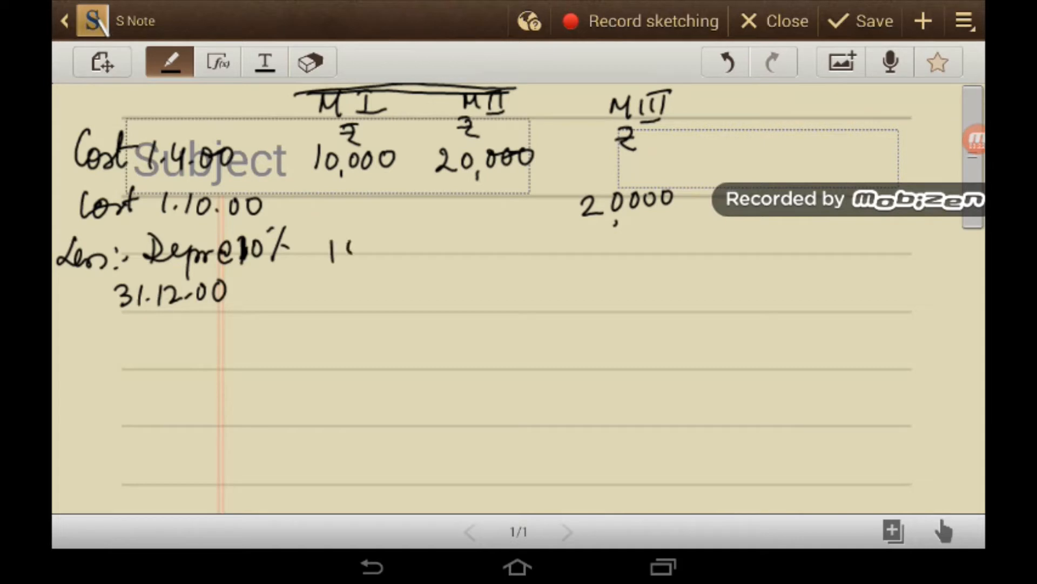
pyautogui.moveTo(337, 248); pyautogui.dragTo(393, 249)
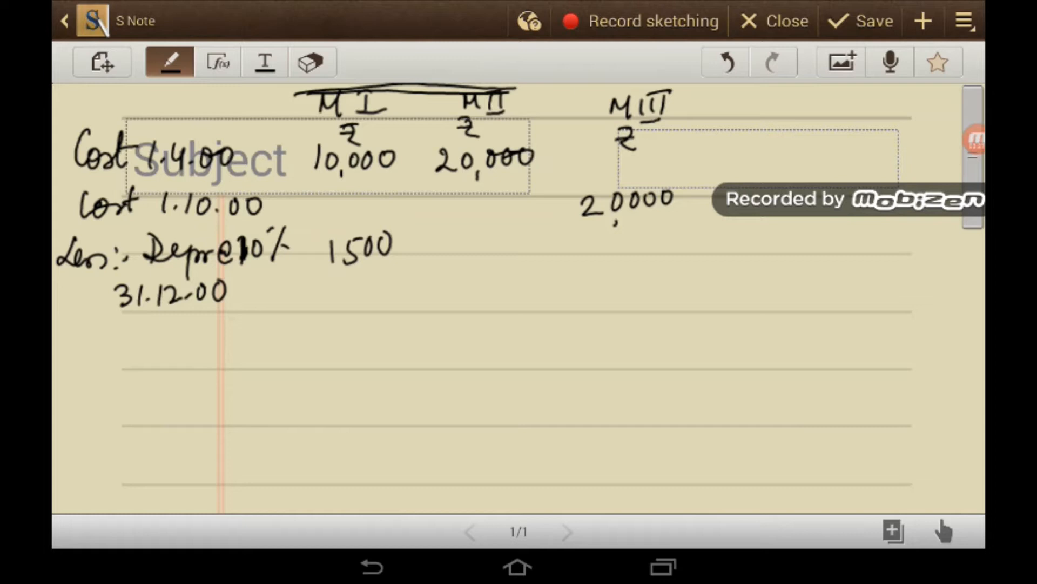
pyautogui.click(311, 62)
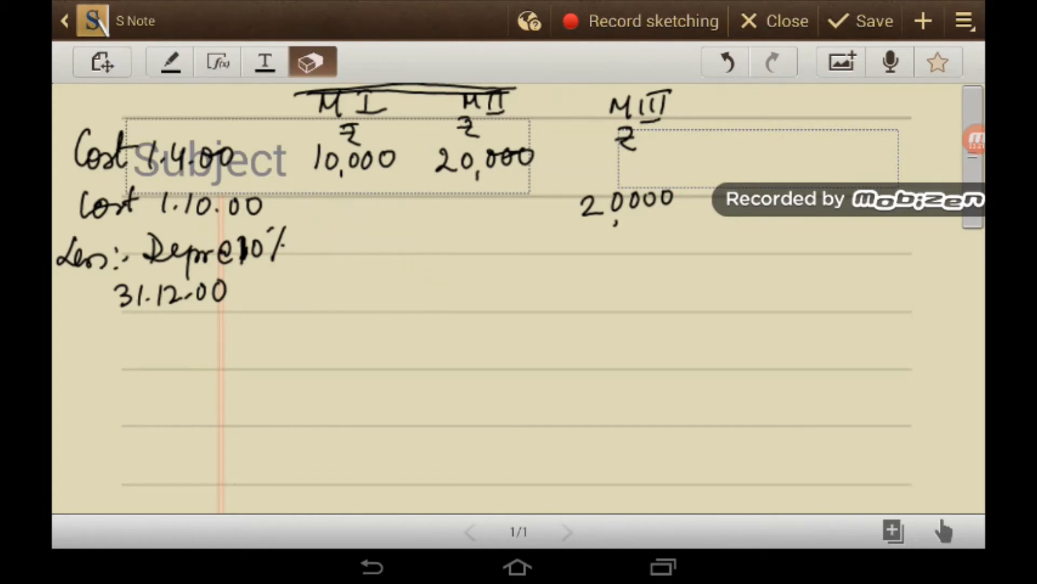
pyautogui.click(168, 61)
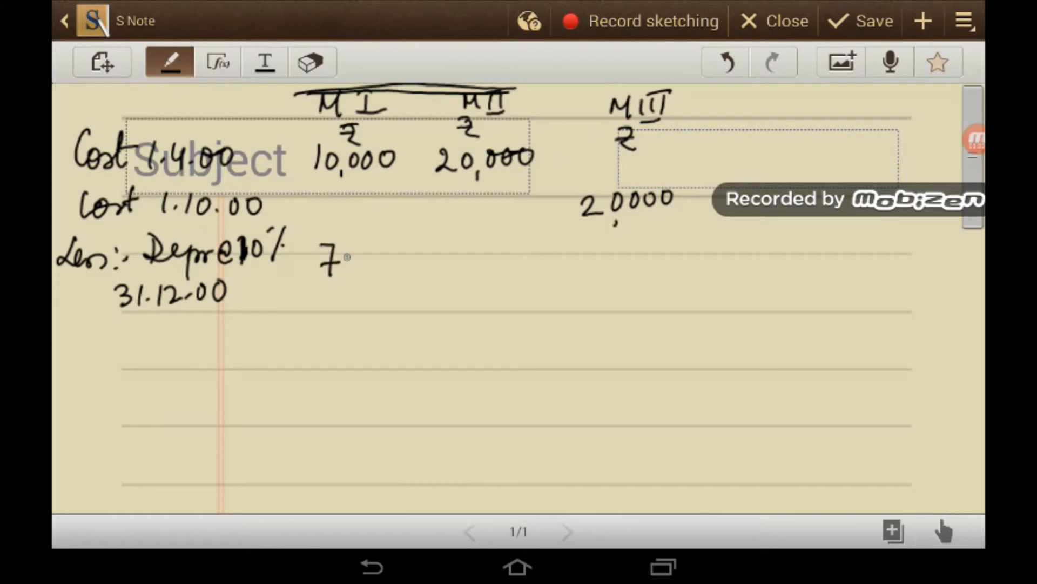
pyautogui.moveTo(331, 259); pyautogui.dragTo(381, 259)
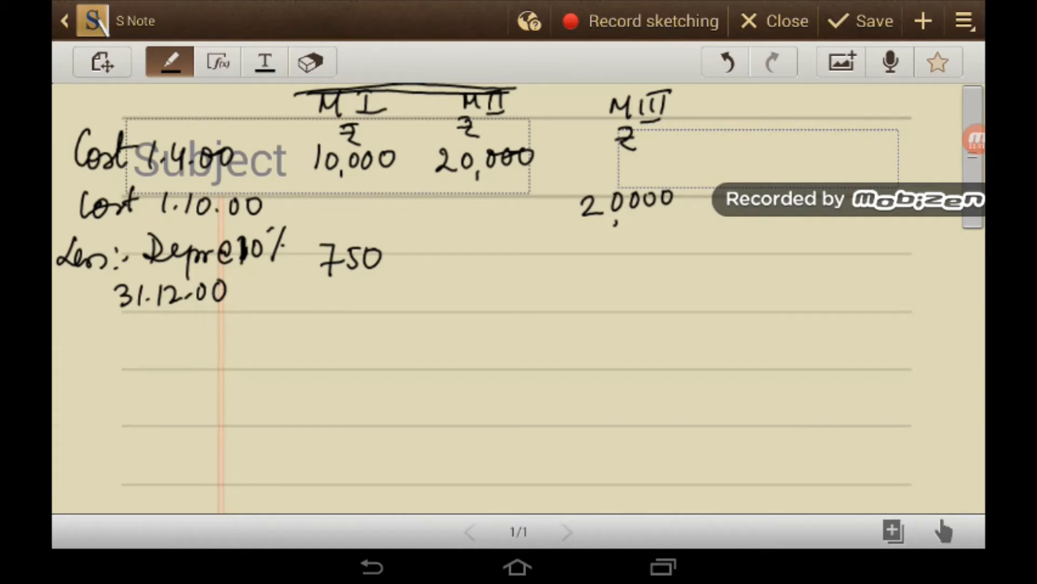
pyautogui.moveTo(312, 290); pyautogui.dragTo(414, 289)
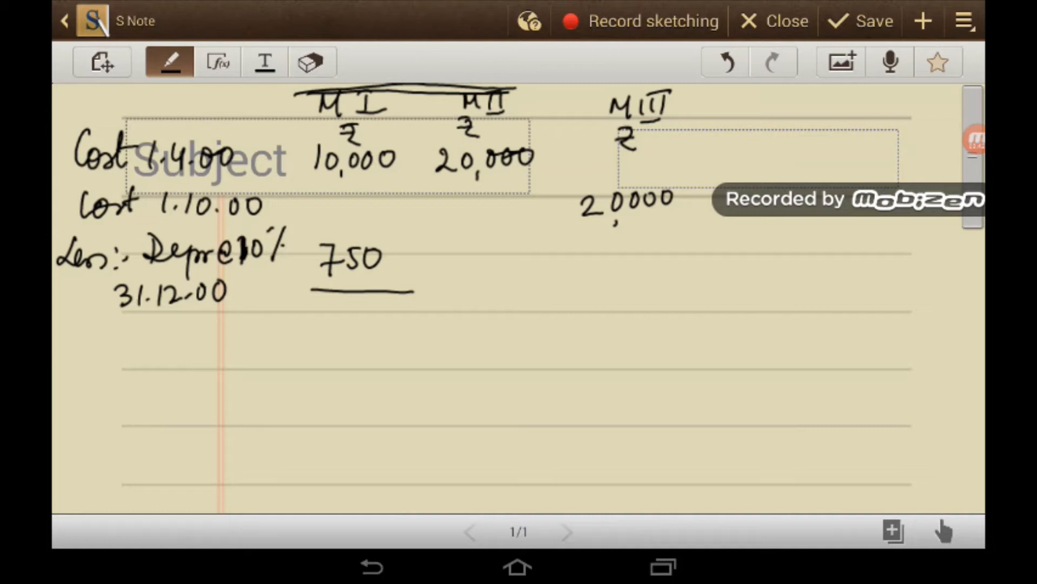
# Step: Write depreciation 1500 under M II and 500 under M III, underlined, and start the WDV label
pyautogui.moveTo(453, 255); pyautogui.dragTo(505, 255)
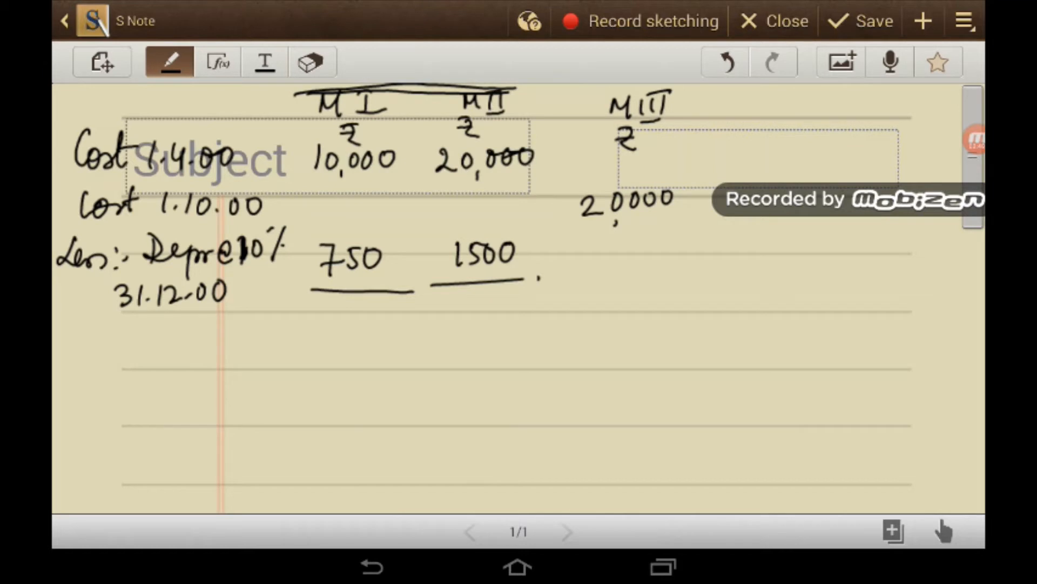
pyautogui.moveTo(608, 246); pyautogui.dragTo(622, 274)
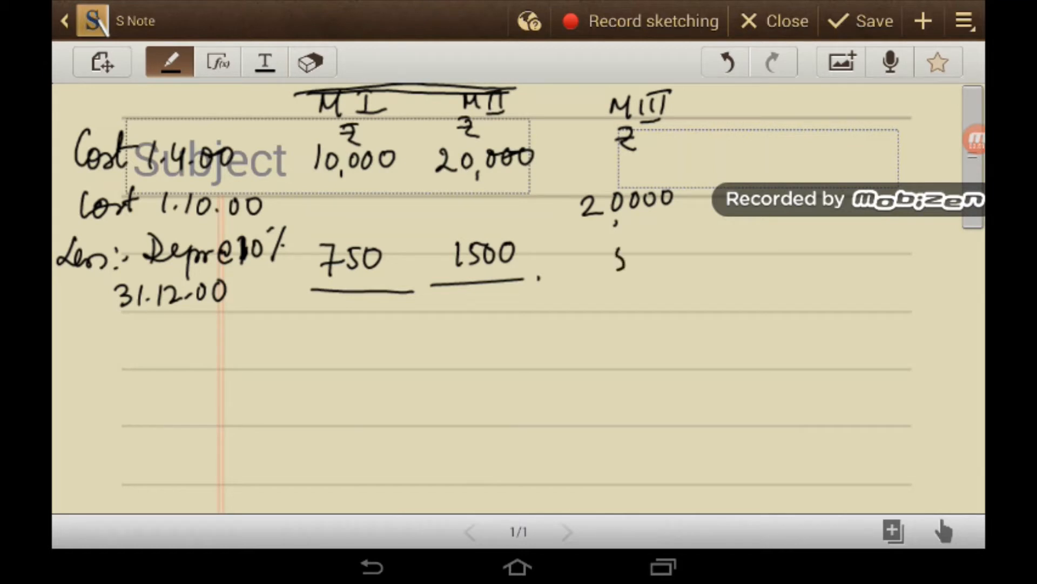
pyautogui.moveTo(614, 255); pyautogui.dragTo(668, 258)
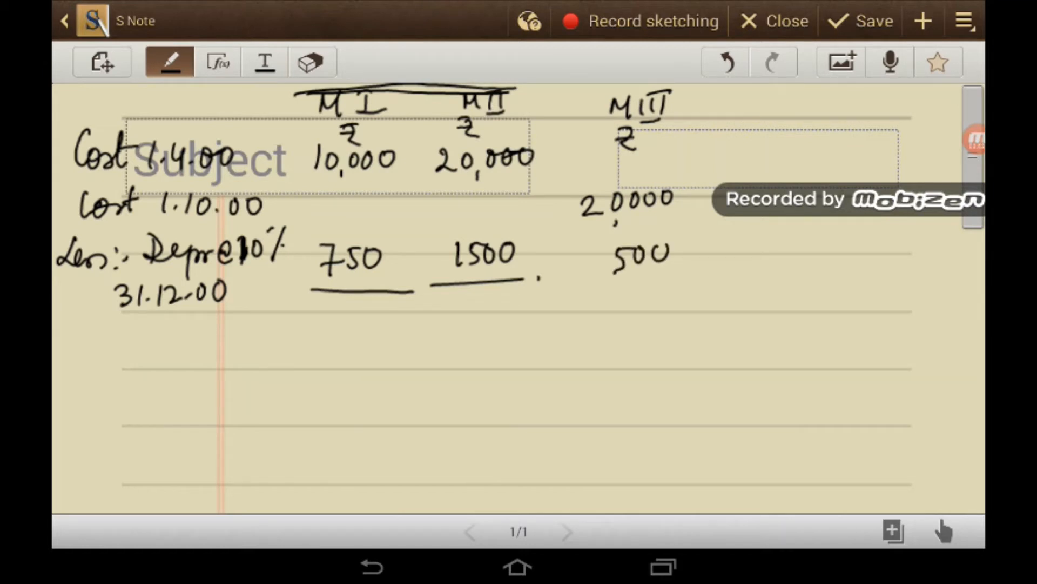
pyautogui.moveTo(565, 285); pyautogui.dragTo(691, 285)
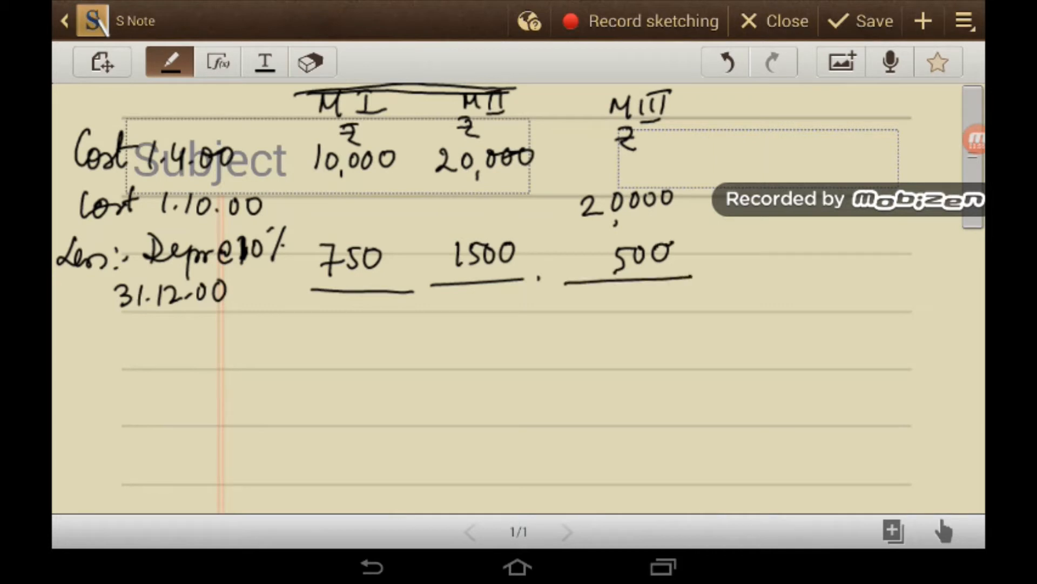
pyautogui.moveTo(72, 344); pyautogui.dragTo(156, 344)
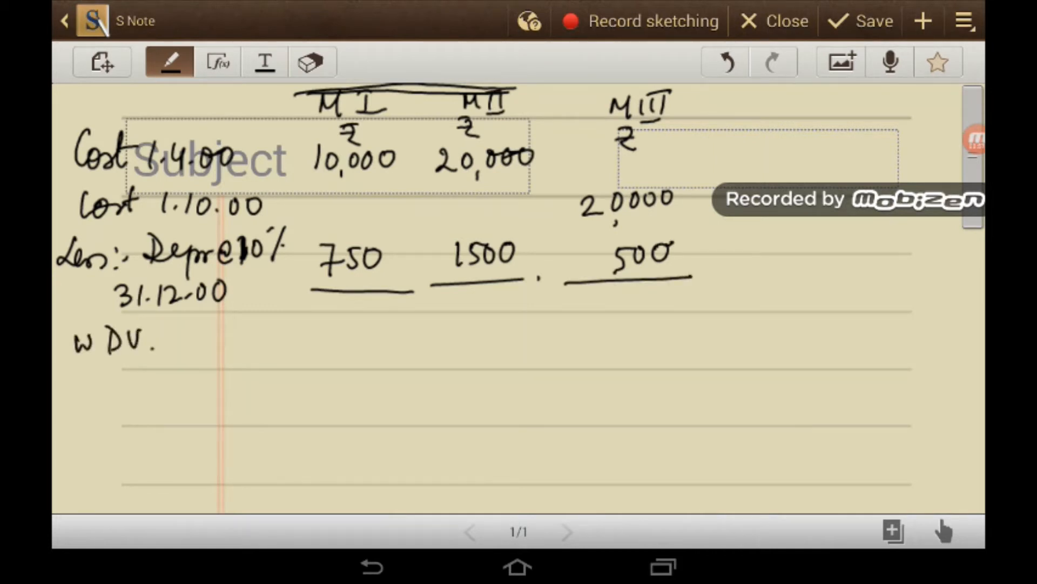
# Step: Write WDV 1.1.01 as 9250, 18500, 19500 and Cost 1.7.01 with 10,000 under a new M IV column
pyautogui.moveTo(165, 340); pyautogui.dragTo(238, 340)
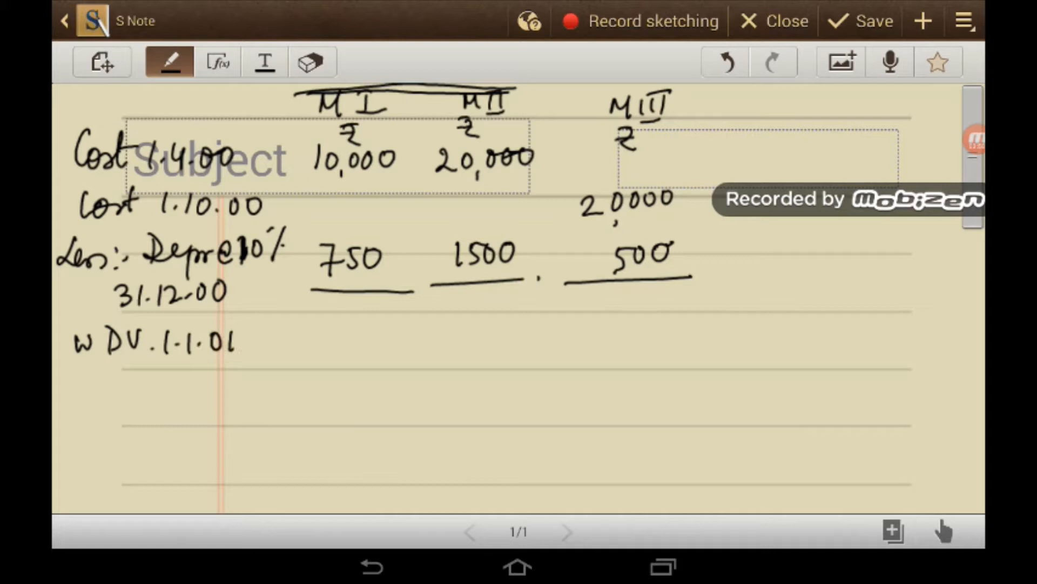
pyautogui.moveTo(324, 311); pyautogui.dragTo(340, 343)
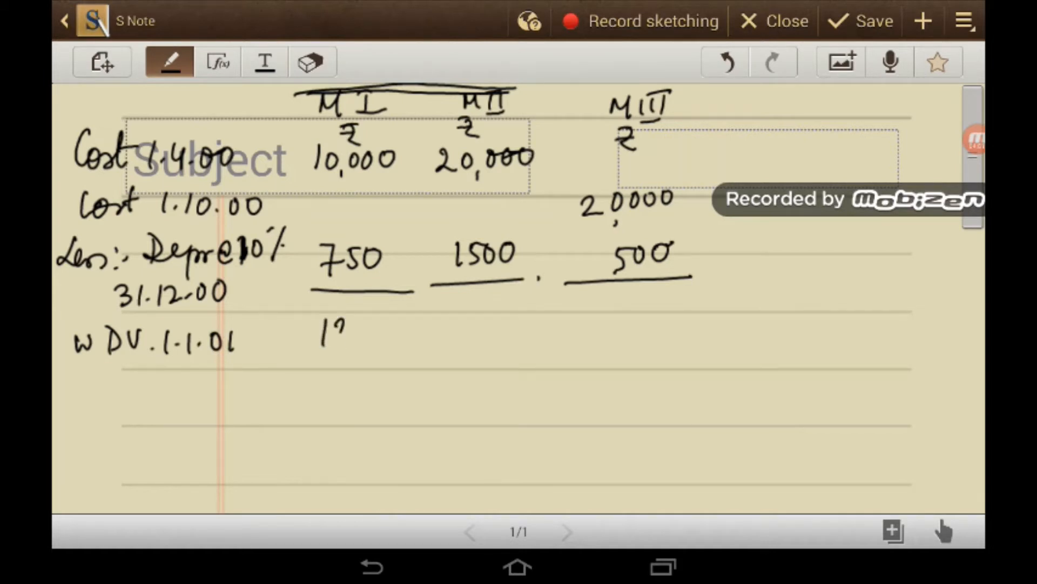
pyautogui.moveTo(318, 337); pyautogui.dragTo(364, 330)
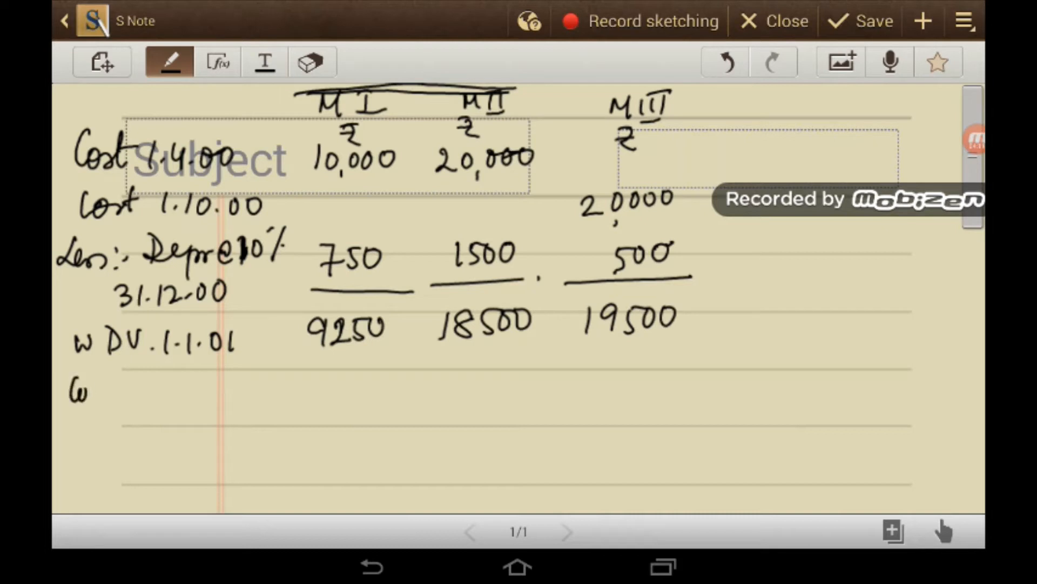
pyautogui.moveTo(72, 386); pyautogui.dragTo(198, 387)
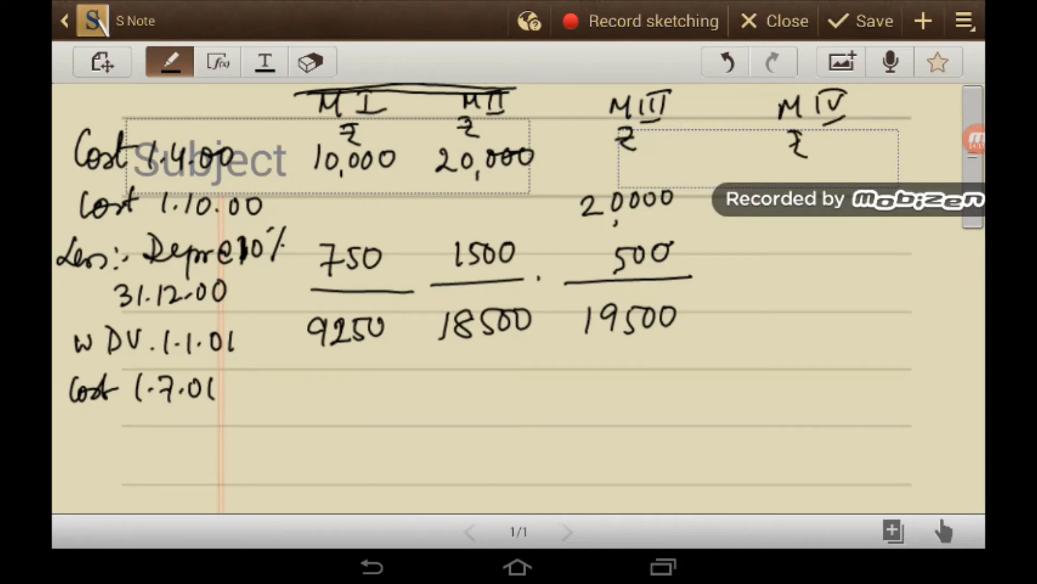
pyautogui.moveTo(761, 368); pyautogui.dragTo(820, 377)
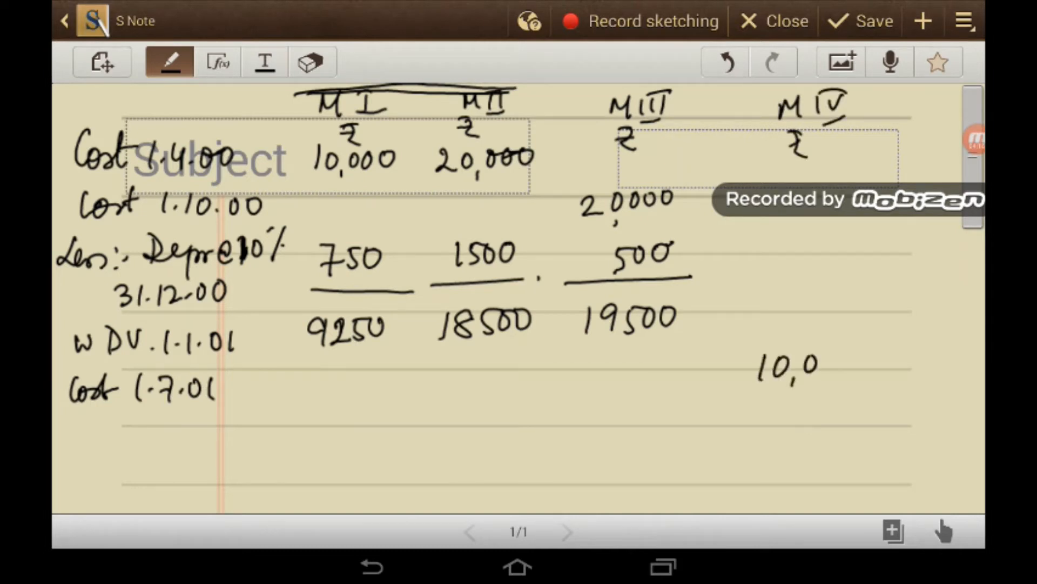
pyautogui.scroll(-3)
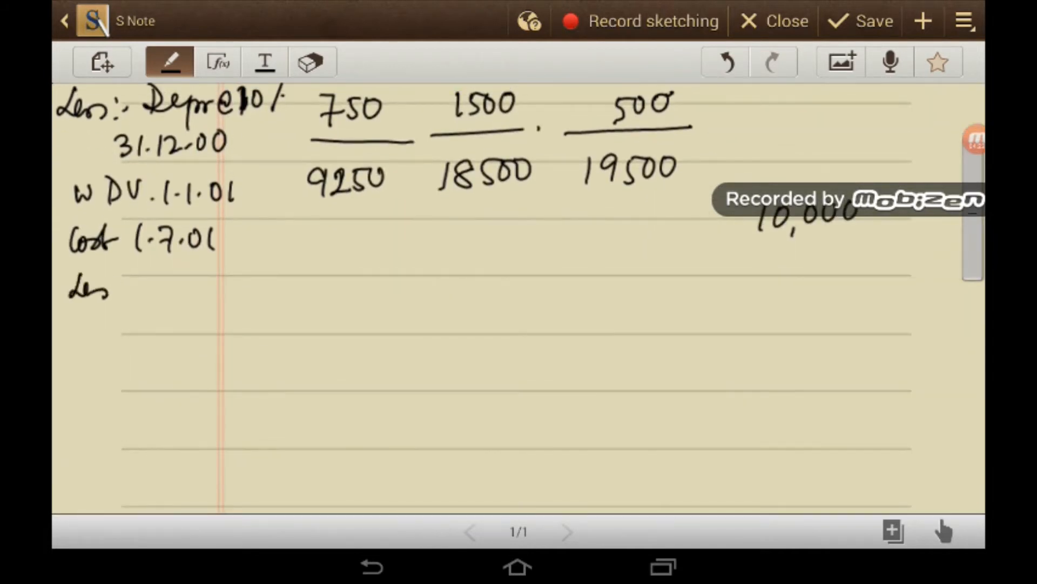
# Step: Label Less: Depr 31.12.01 and write Machine I's 1,000, fixing its comma with the eraser
pyautogui.moveTo(106, 291); pyautogui.dragTo(192, 285)
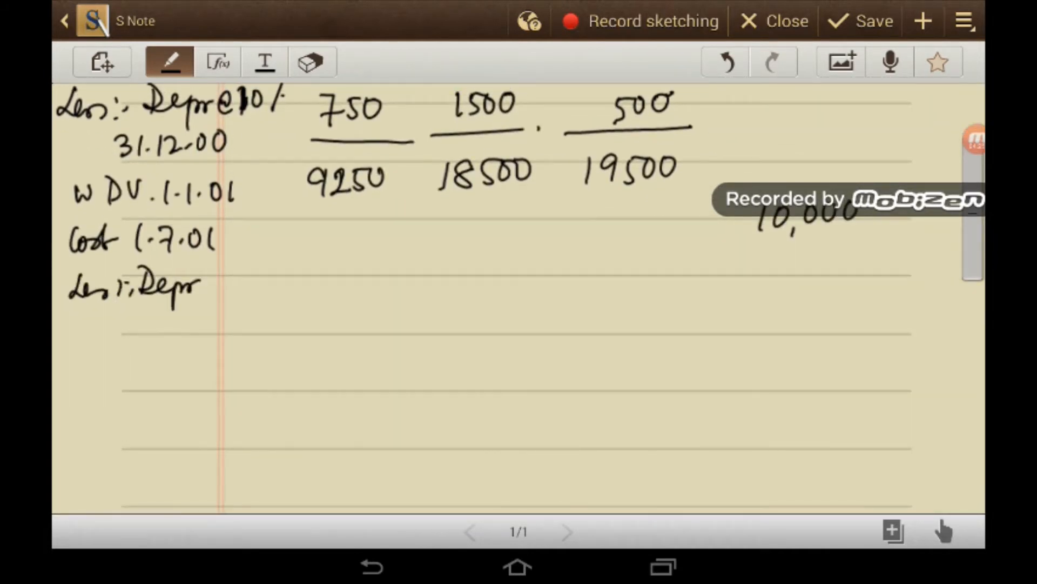
pyautogui.moveTo(199, 285); pyautogui.dragTo(278, 285)
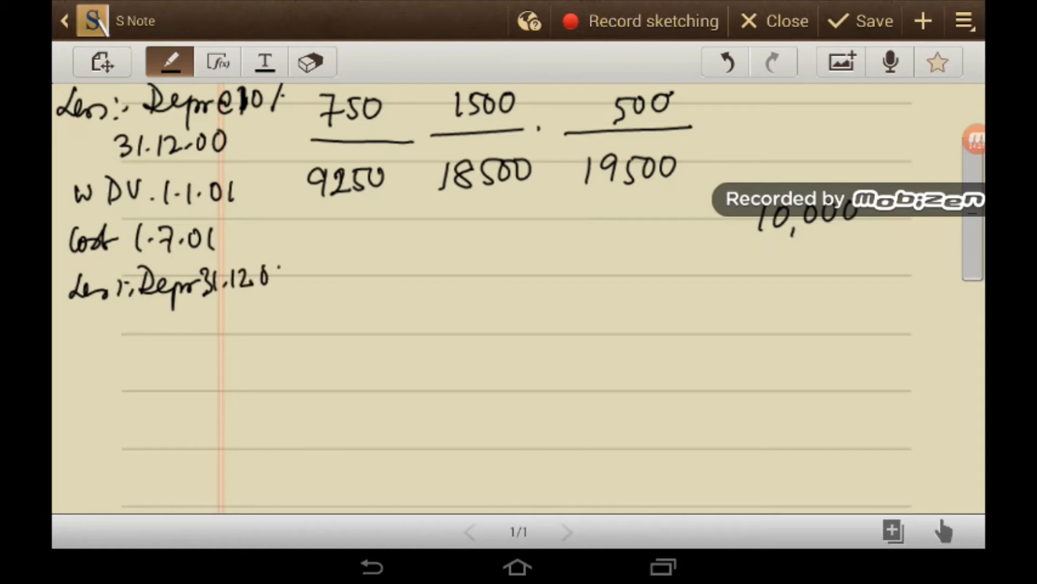
pyautogui.moveTo(284, 278); pyautogui.dragTo(337, 278)
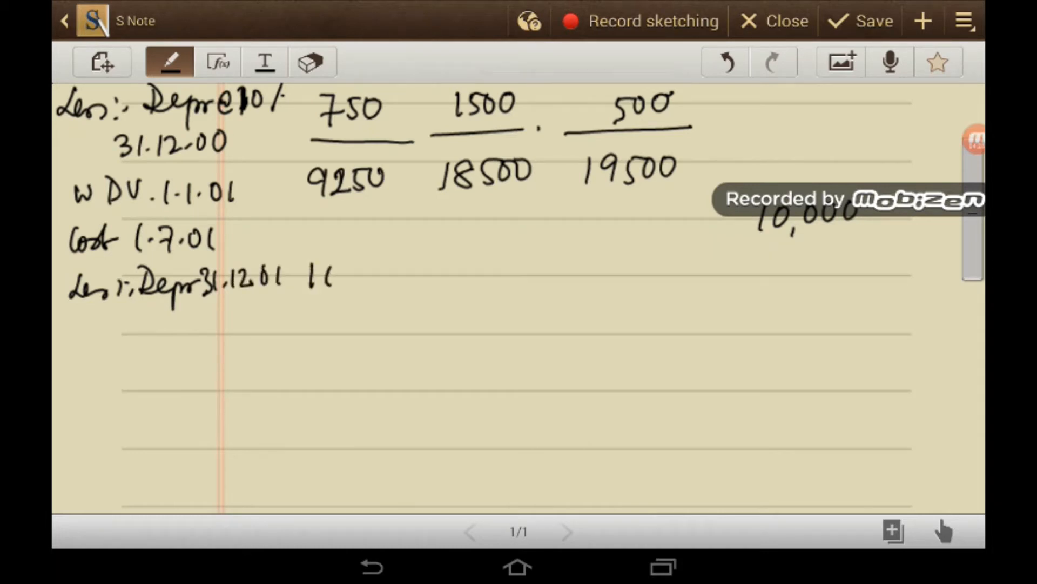
pyautogui.moveTo(311, 275); pyautogui.dragTo(371, 278)
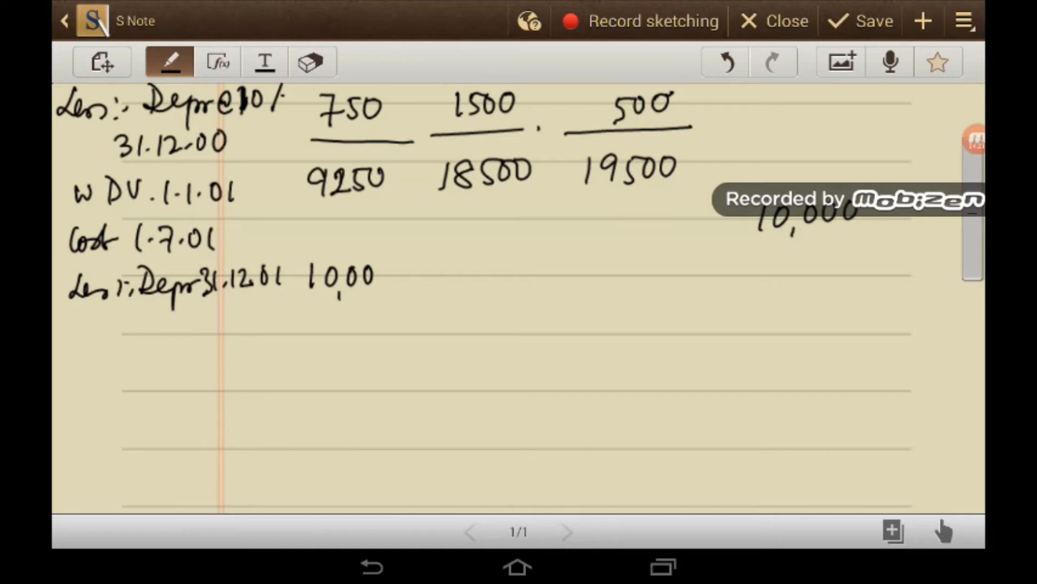
pyautogui.click(311, 62)
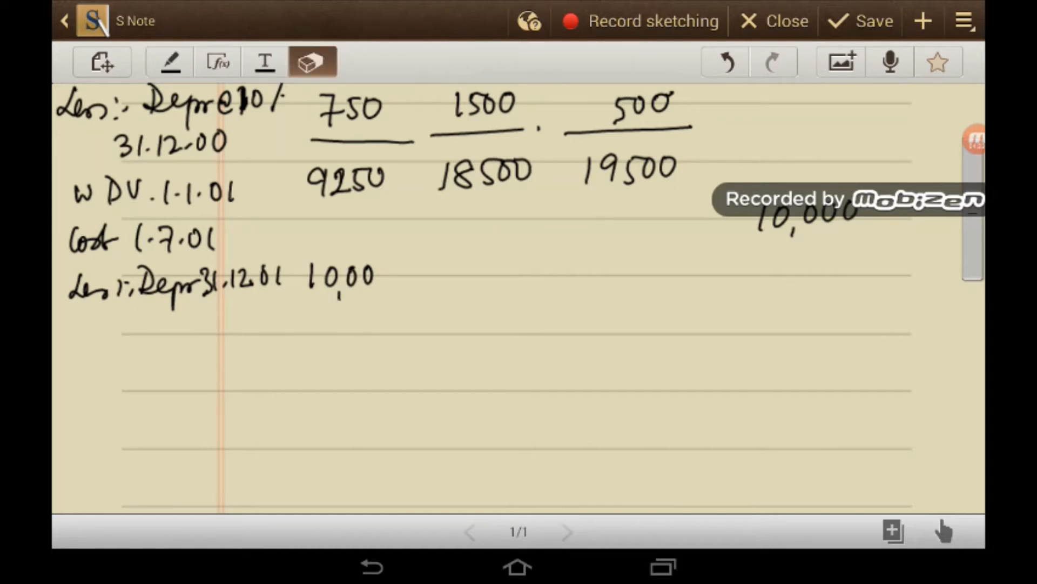
pyautogui.click(170, 61)
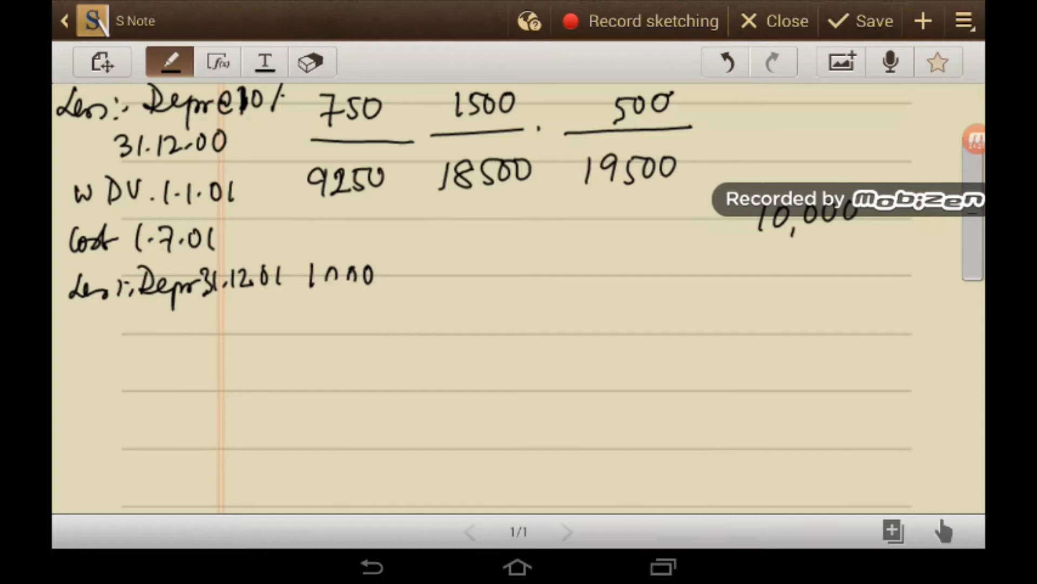
pyautogui.moveTo(324, 291); pyautogui.dragTo(337, 272)
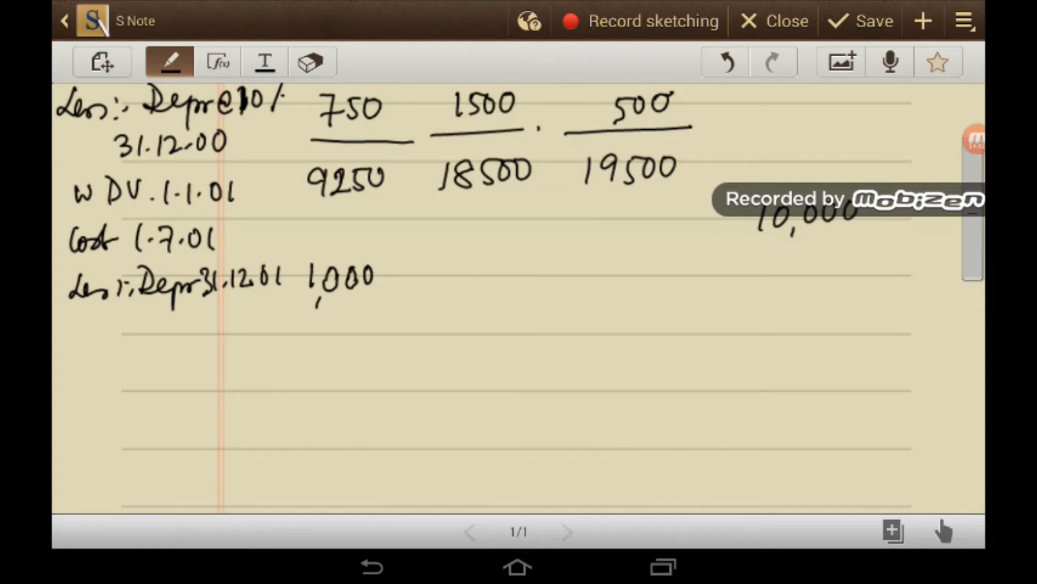
# Step: Write 2001 depreciation 2000, 2000 and 500 for machines II to IV and underline the row
pyautogui.moveTo(453, 274); pyautogui.dragTo(532, 278)
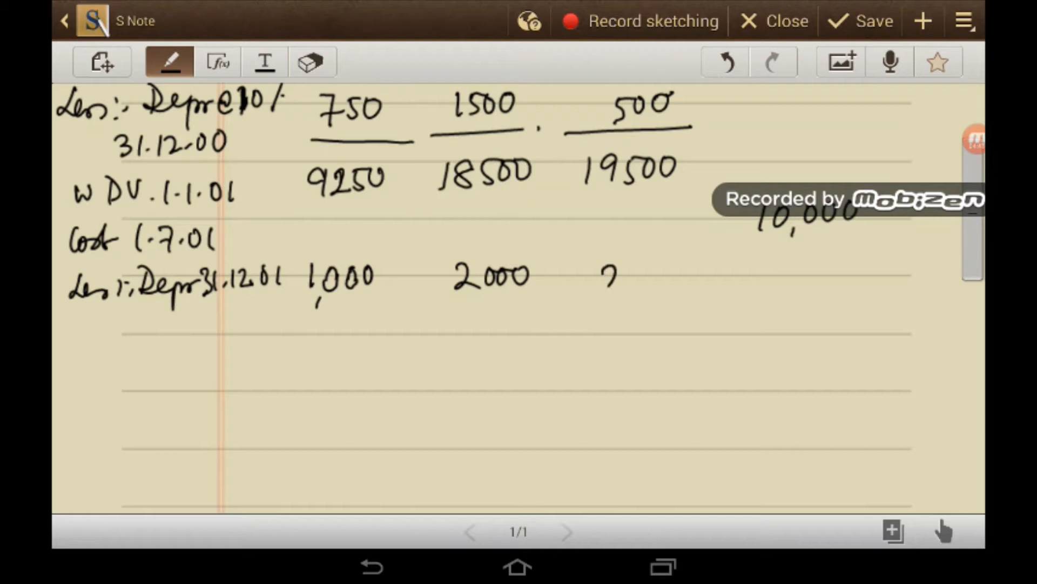
pyautogui.moveTo(599, 274); pyautogui.dragTo(671, 278)
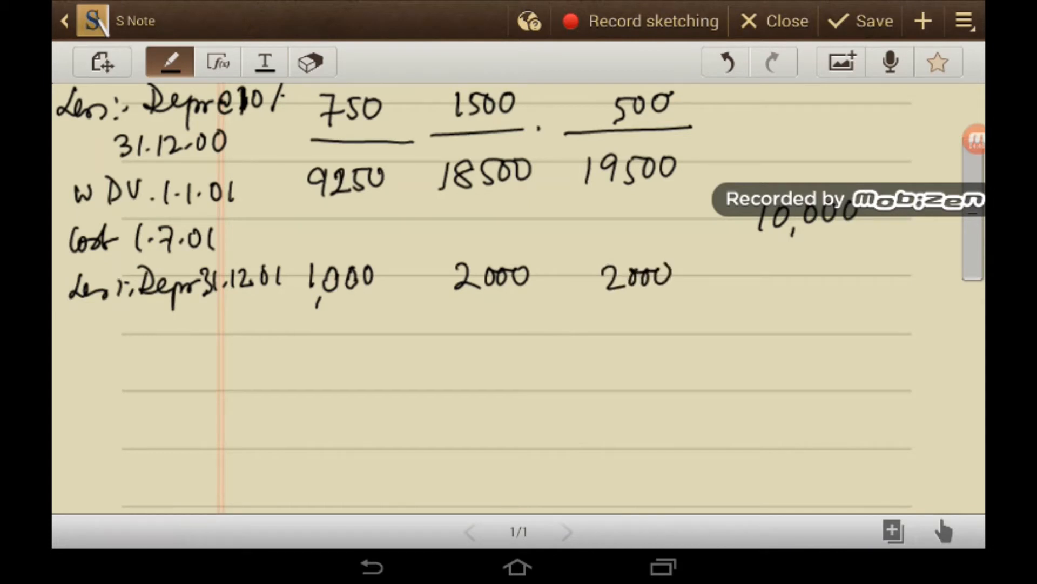
pyautogui.moveTo(791, 268); pyautogui.dragTo(847, 271)
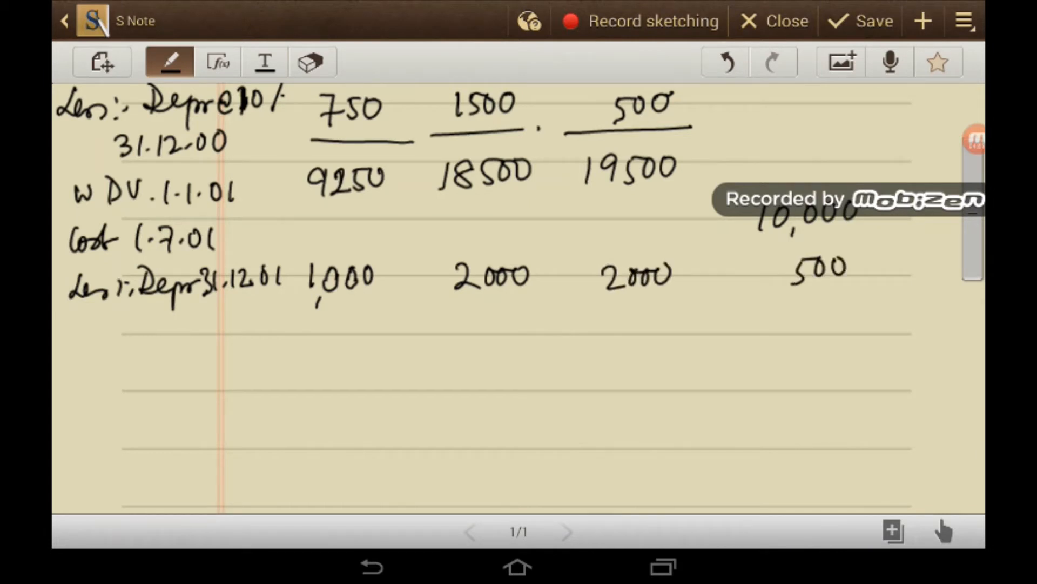
pyautogui.moveTo(291, 308); pyautogui.dragTo(853, 298)
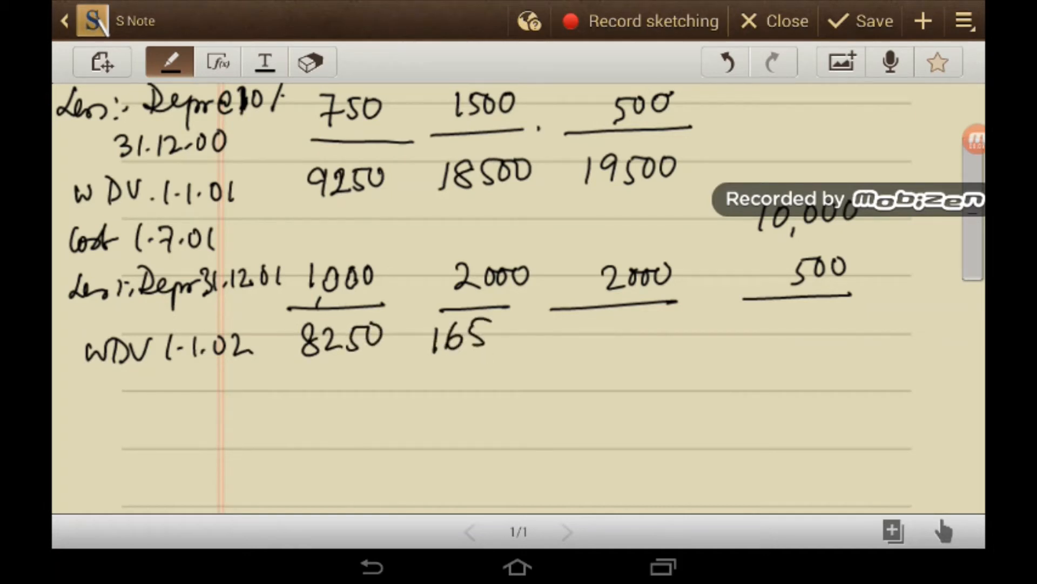
# Step: Complete WDV 1.1.02 with 16500, 17500 and 9500 and start the next Less label
pyautogui.moveTo(483, 334); pyautogui.dragTo(585, 334)
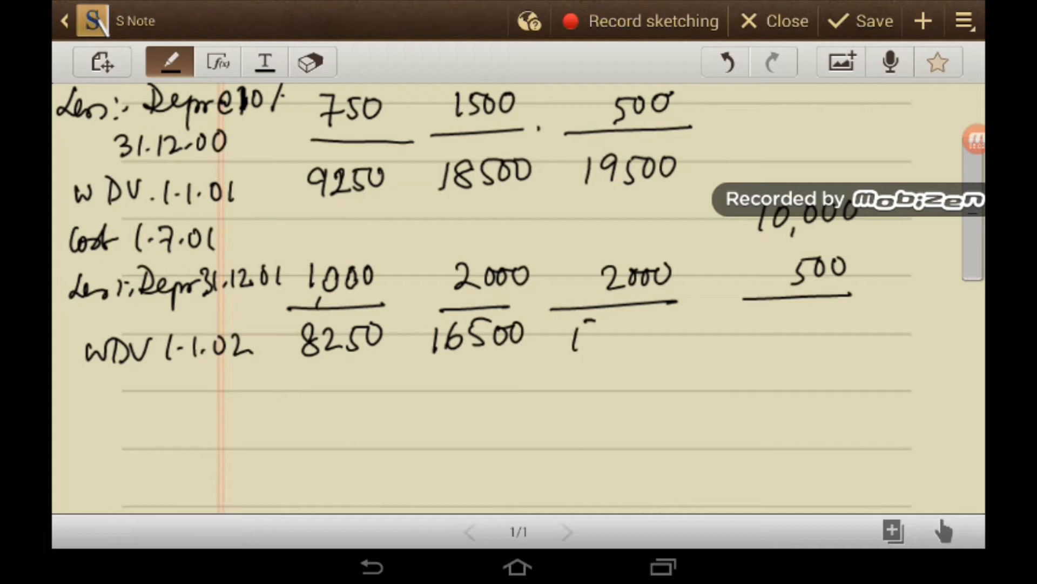
pyautogui.moveTo(572, 330); pyautogui.dragTo(661, 334)
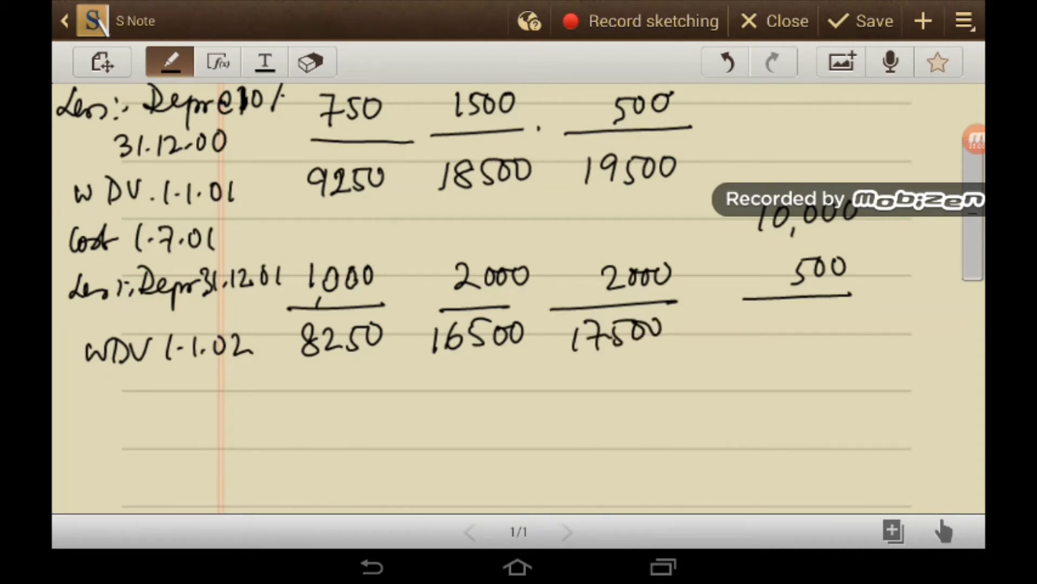
pyautogui.moveTo(767, 324); pyautogui.dragTo(841, 331)
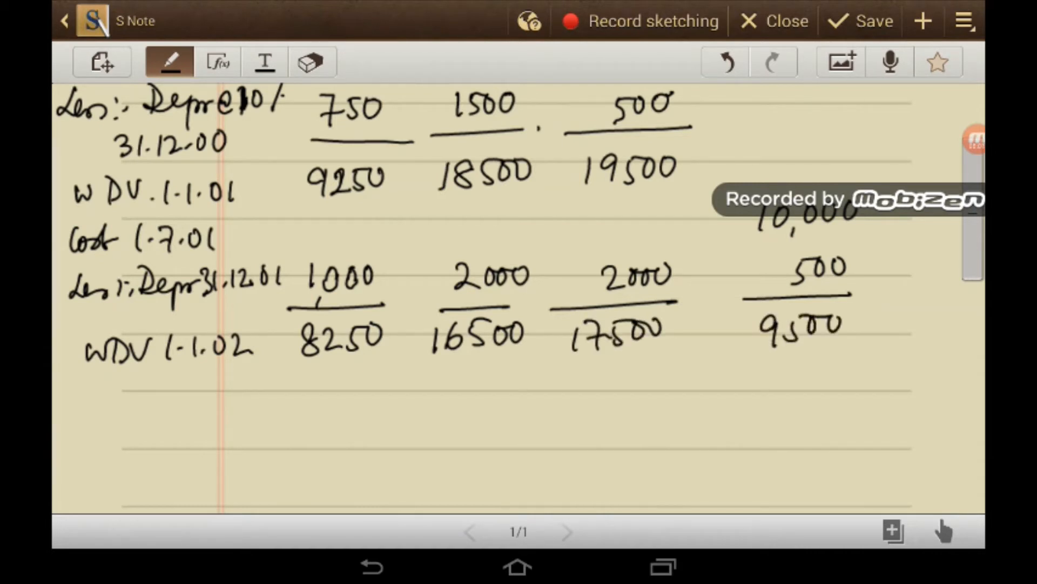
pyautogui.moveTo(62, 397); pyautogui.dragTo(96, 408)
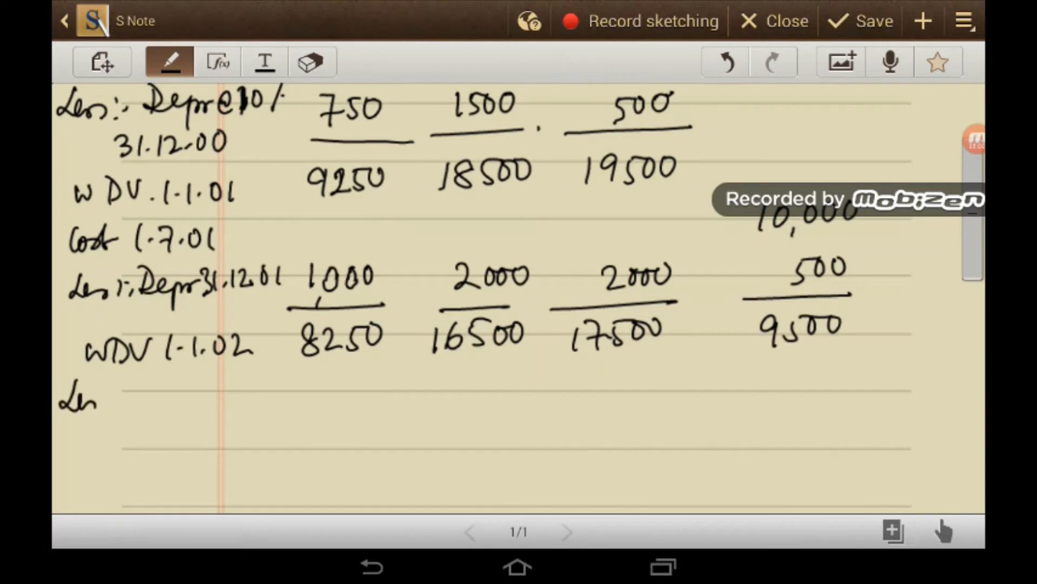
# Step: Continue the 2002 row label and write the 5250 loss on sale under Machine I's 3800 scrap value
pyautogui.moveTo(86, 397); pyautogui.dragTo(152, 397)
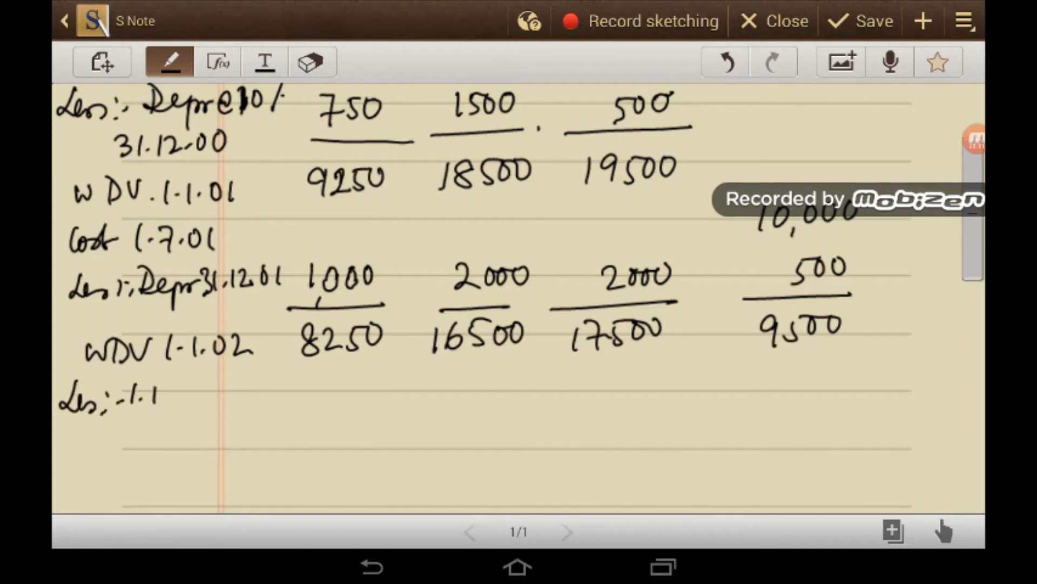
pyautogui.moveTo(129, 394); pyautogui.dragTo(218, 393)
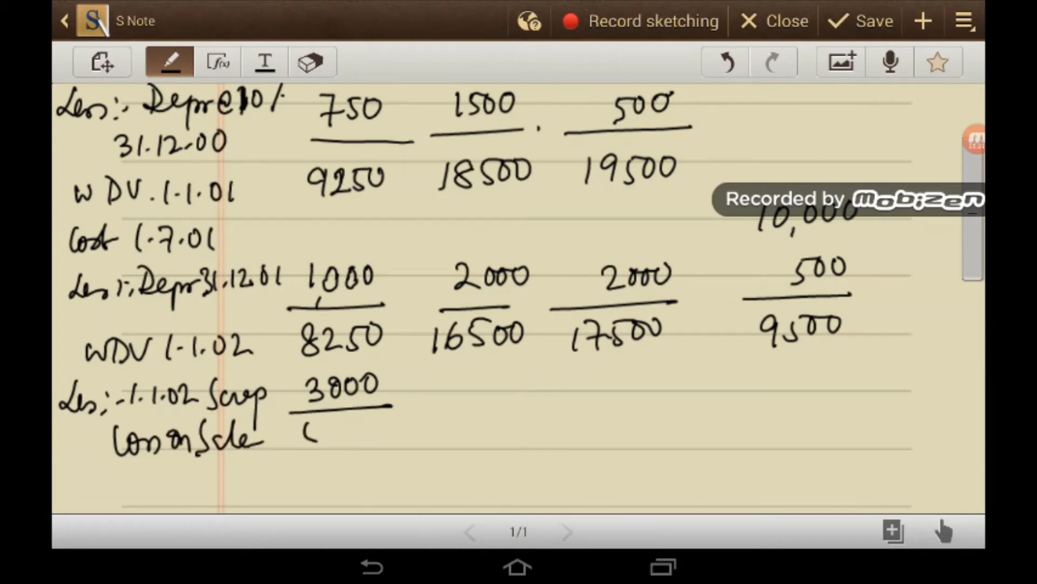
pyautogui.moveTo(305, 430); pyautogui.dragTo(380, 450)
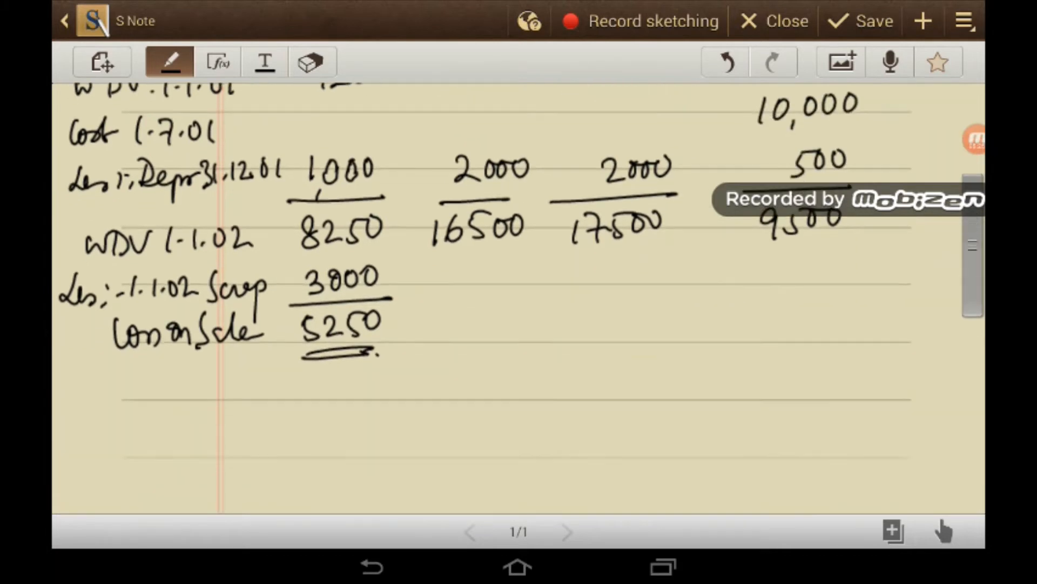
pyautogui.scroll(-3)
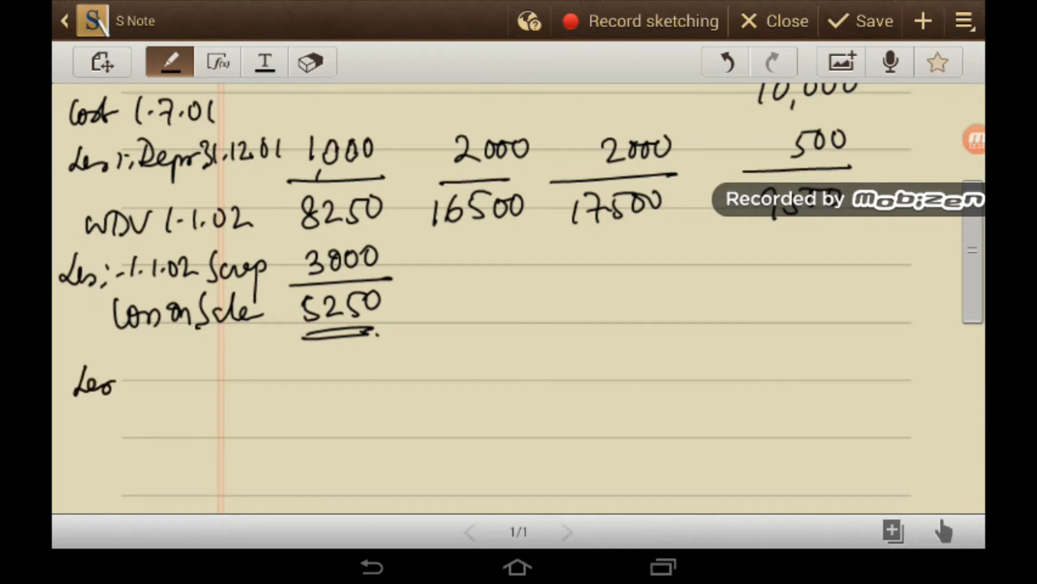
# Step: Write Less:- Depr 31.12.02 with 2000, 2000, 1000 underlined, erasing a miswritten figure under M II
pyautogui.moveTo(109, 384); pyautogui.dragTo(143, 384)
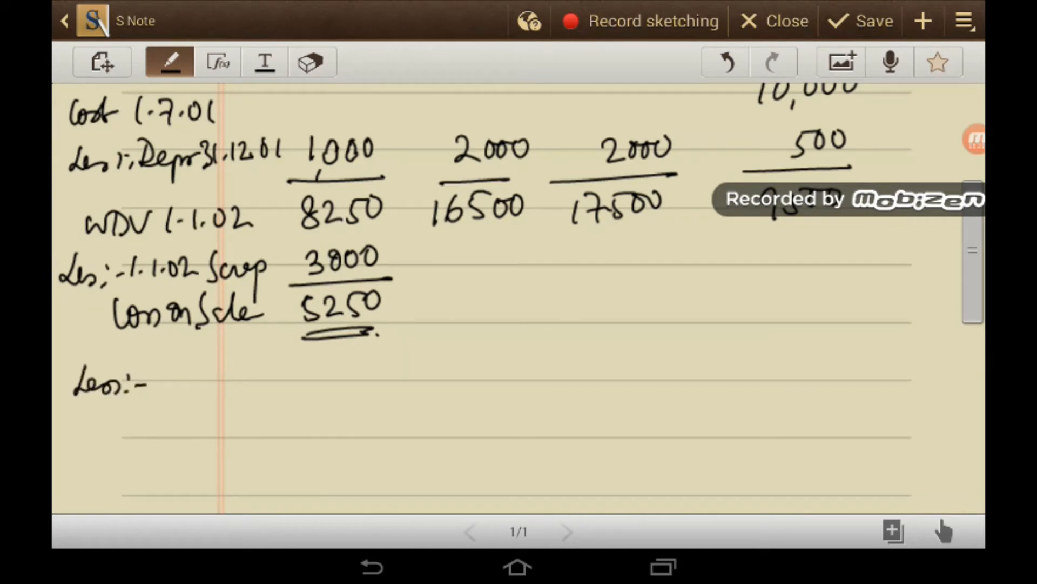
pyautogui.moveTo(159, 378); pyautogui.dragTo(245, 424)
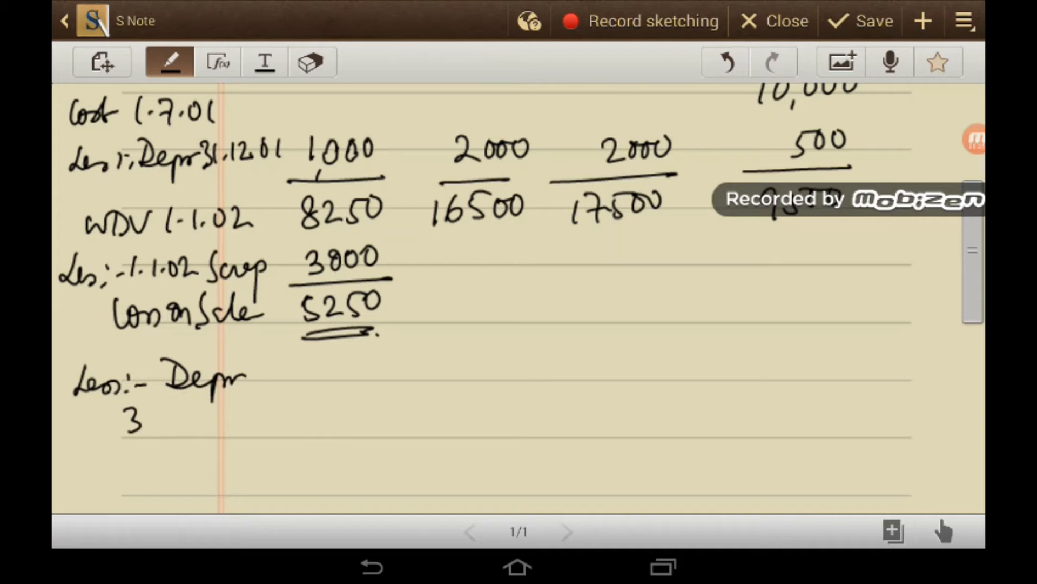
pyautogui.moveTo(122, 420); pyautogui.dragTo(252, 417)
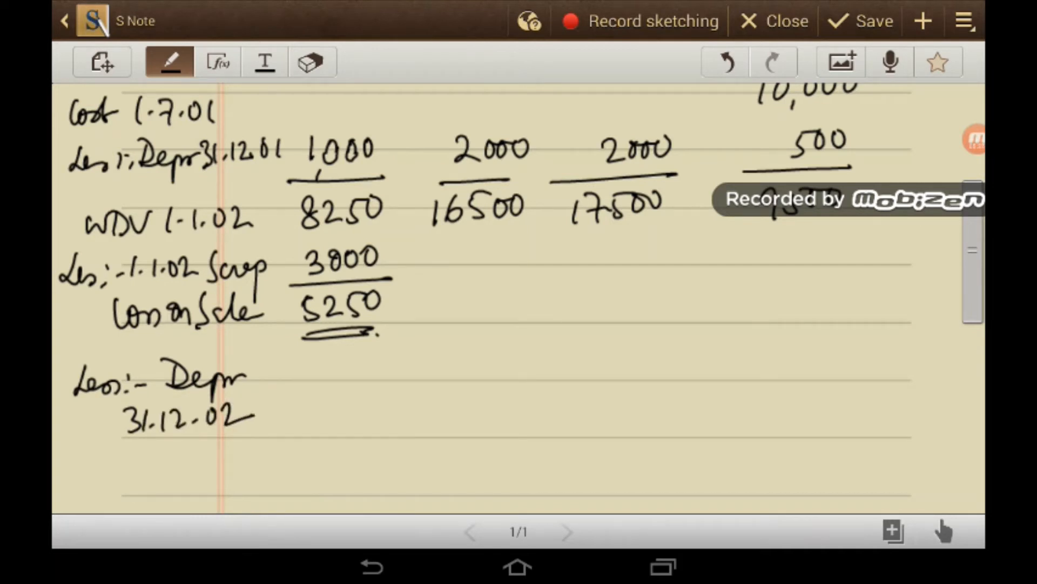
pyautogui.moveTo(430, 370); pyautogui.dragTo(483, 370)
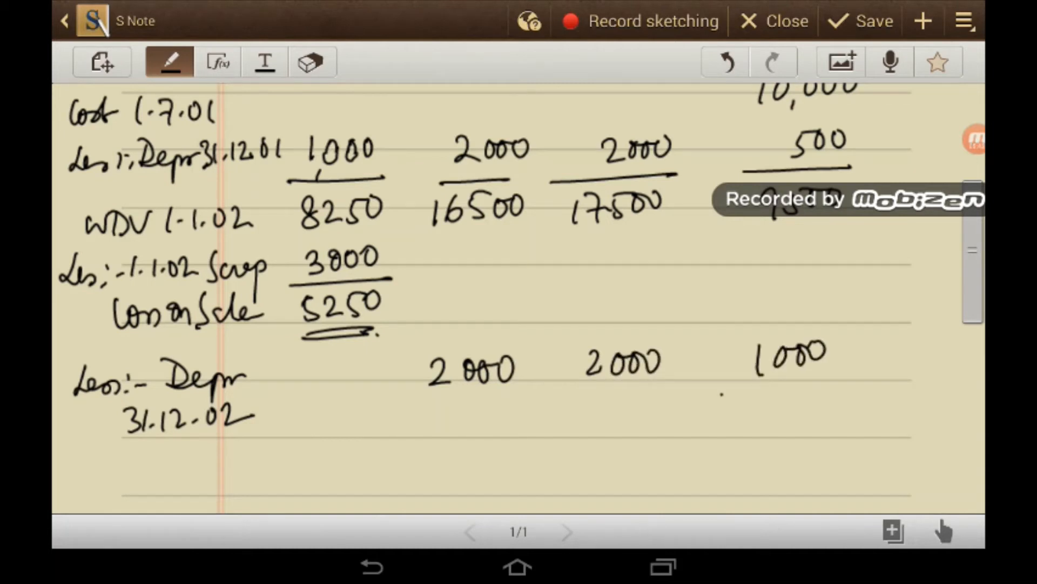
pyautogui.moveTo(394, 411); pyautogui.dragTo(867, 391)
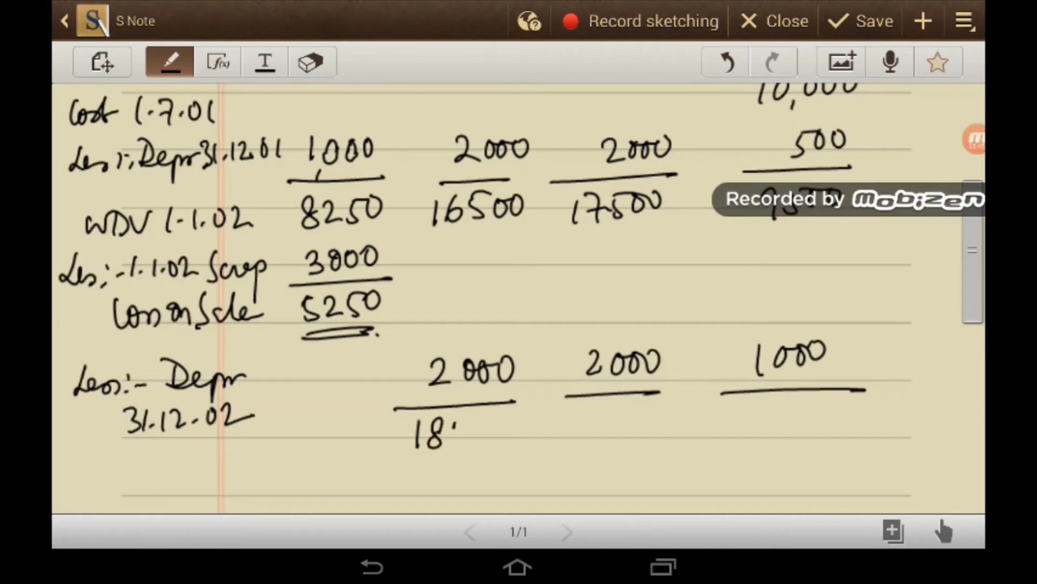
pyautogui.click(311, 61)
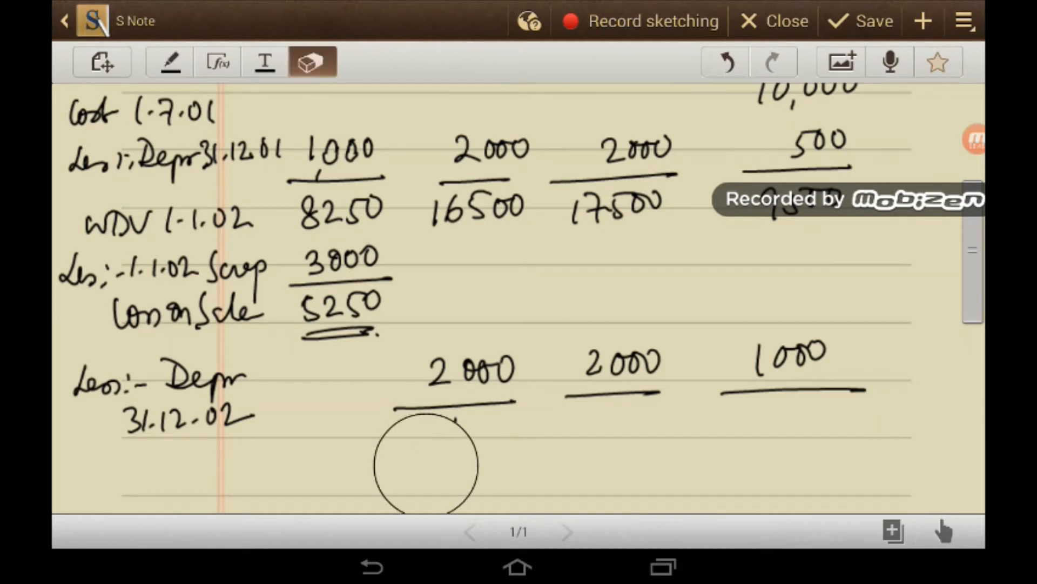
pyautogui.click(169, 60)
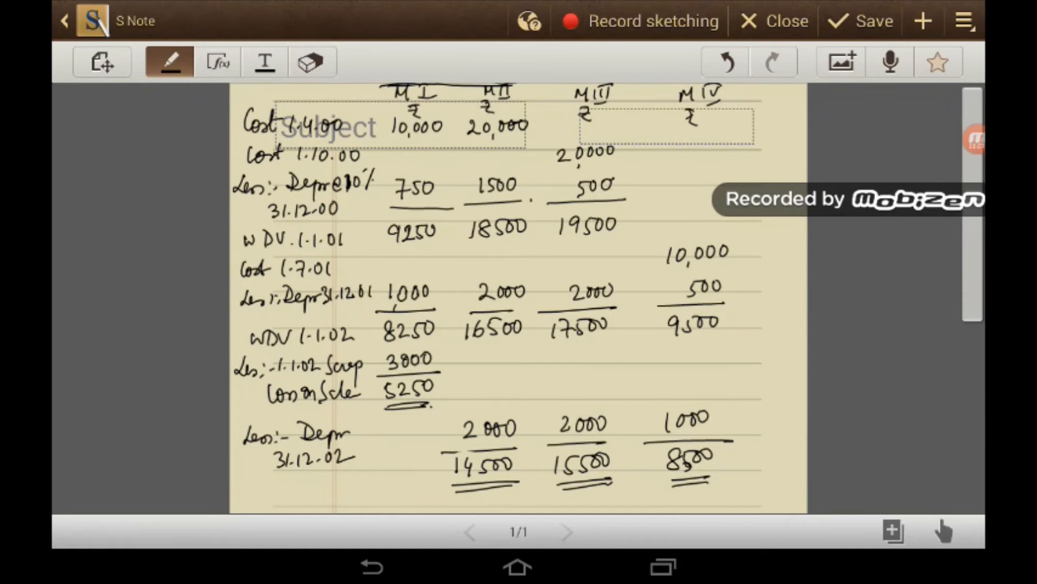
# Step: Double-underline the closing 2002 values 14500, 15500 and 8500
pyautogui.moveTo(347, 479); pyautogui.dragTo(397, 476)
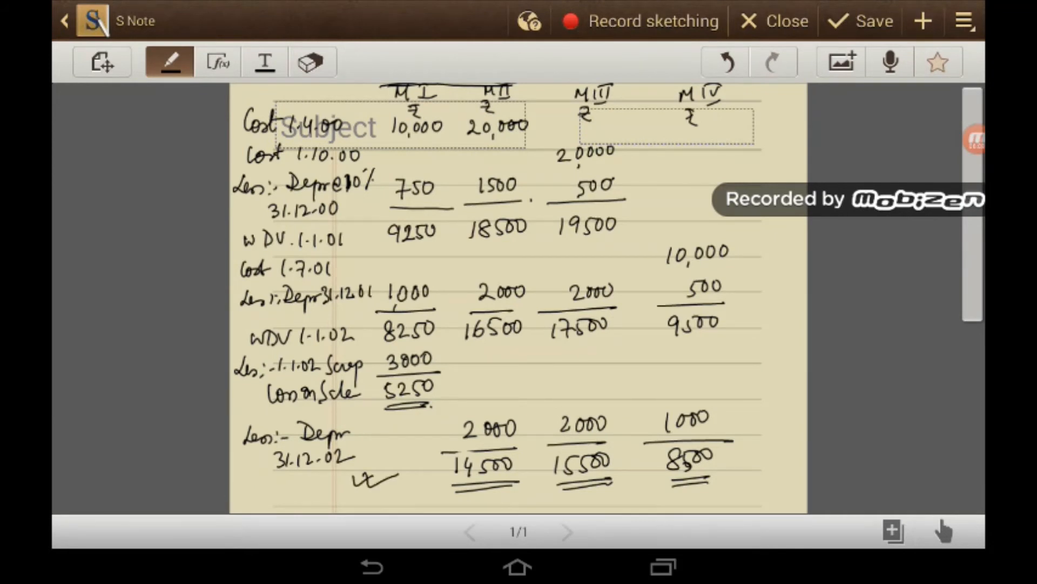
pyautogui.moveTo(255, 490); pyautogui.dragTo(324, 490)
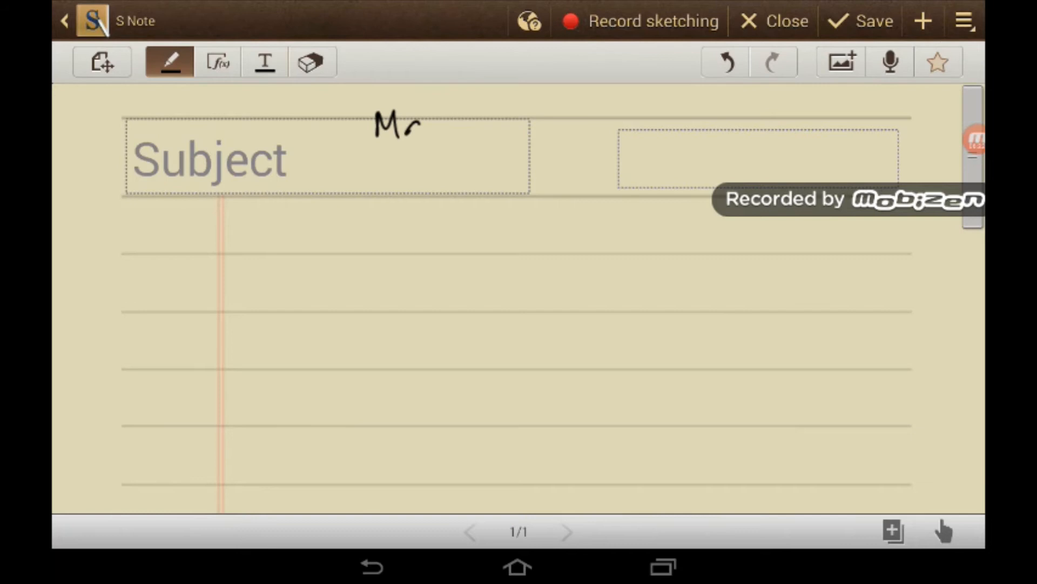
# Step: Head a new page Machinery A/c, rule the T-account and debit To Bank A/c 30,000 on 1.4.00 and 1.10.00
pyautogui.moveTo(417, 125); pyautogui.dragTo(523, 128)
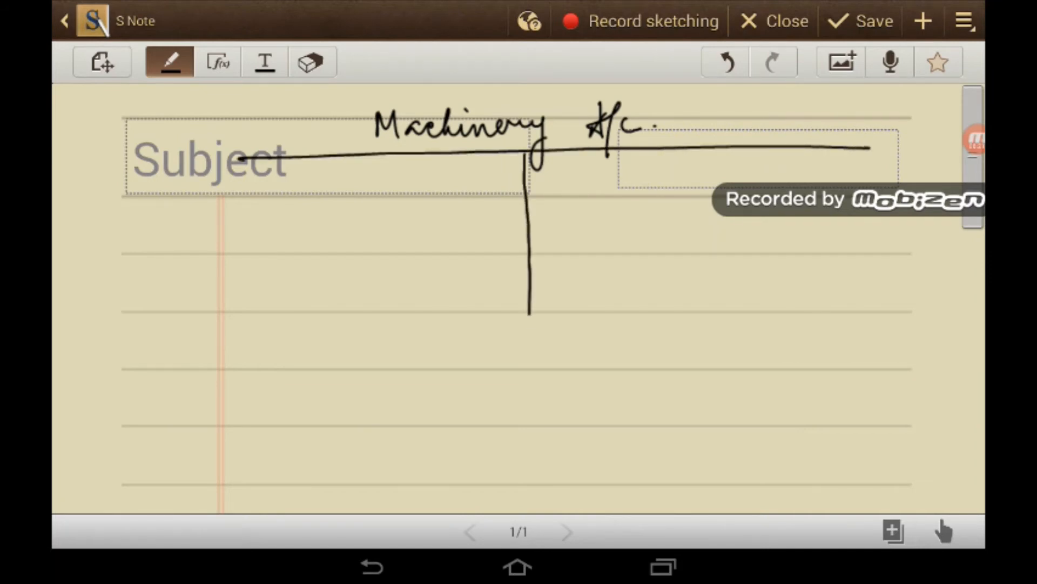
pyautogui.moveTo(530, 311); pyautogui.dragTo(529, 486)
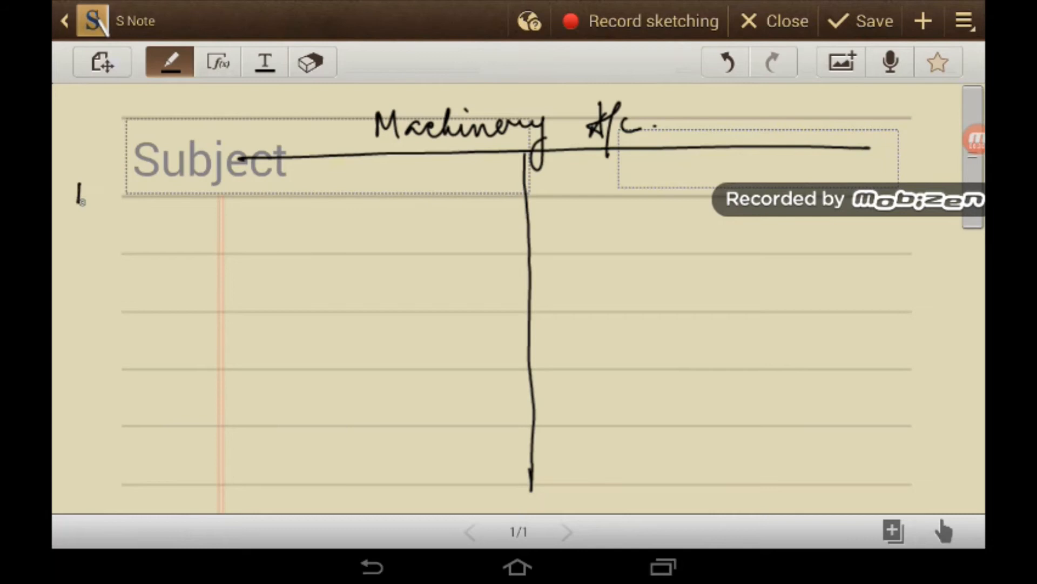
pyautogui.moveTo(86, 159); pyautogui.dragTo(102, 219)
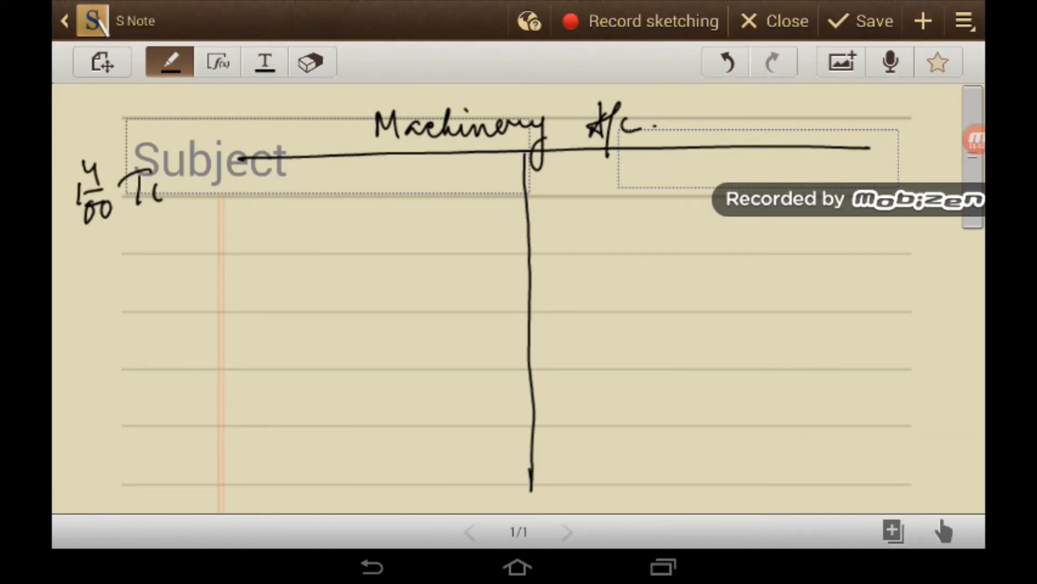
pyautogui.moveTo(142, 182); pyautogui.dragTo(156, 196)
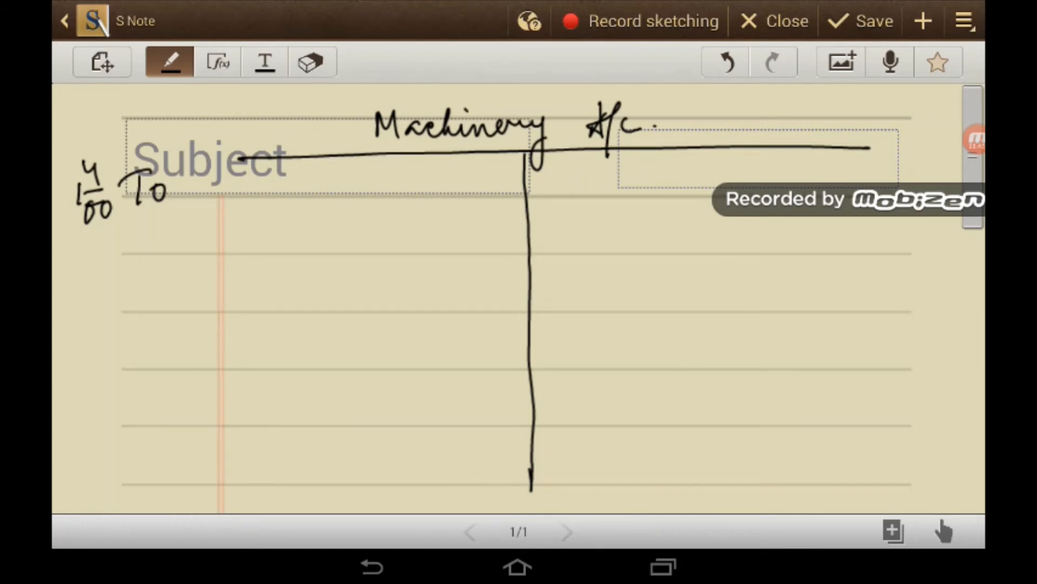
pyautogui.moveTo(188, 182); pyautogui.dragTo(248, 193)
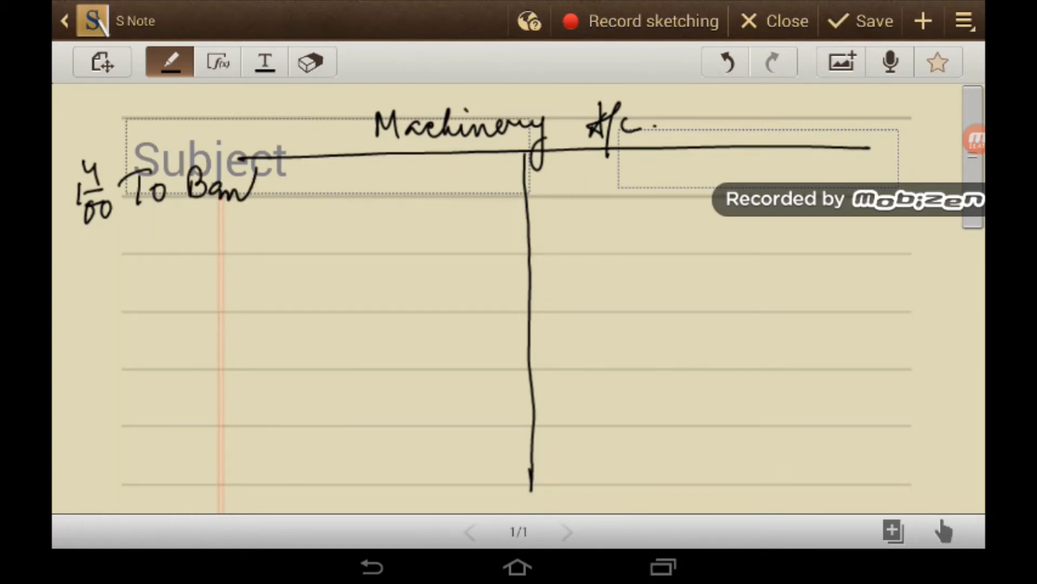
pyautogui.moveTo(258, 192); pyautogui.dragTo(321, 181)
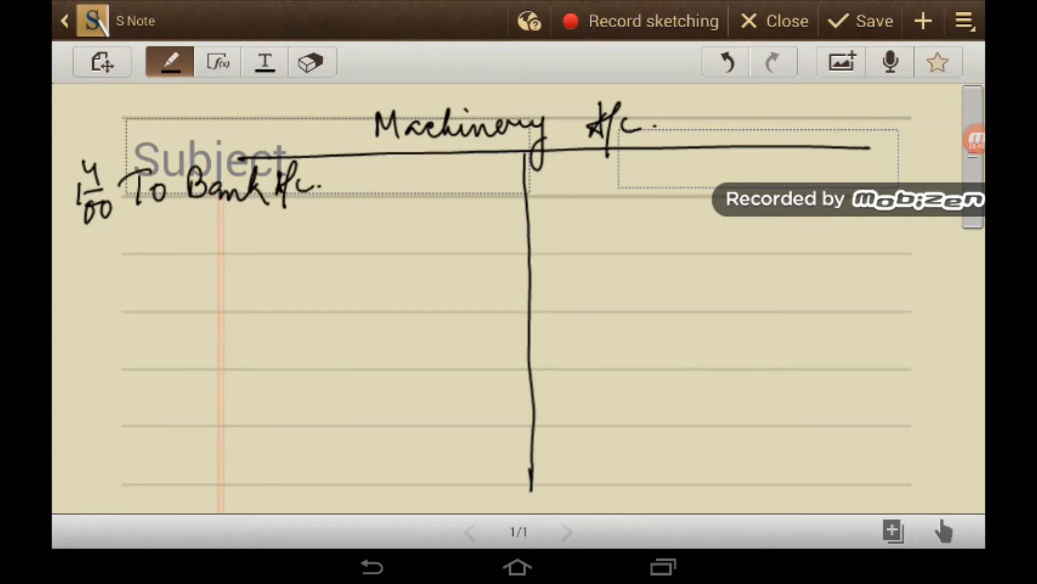
pyautogui.moveTo(380, 181); pyautogui.dragTo(453, 185)
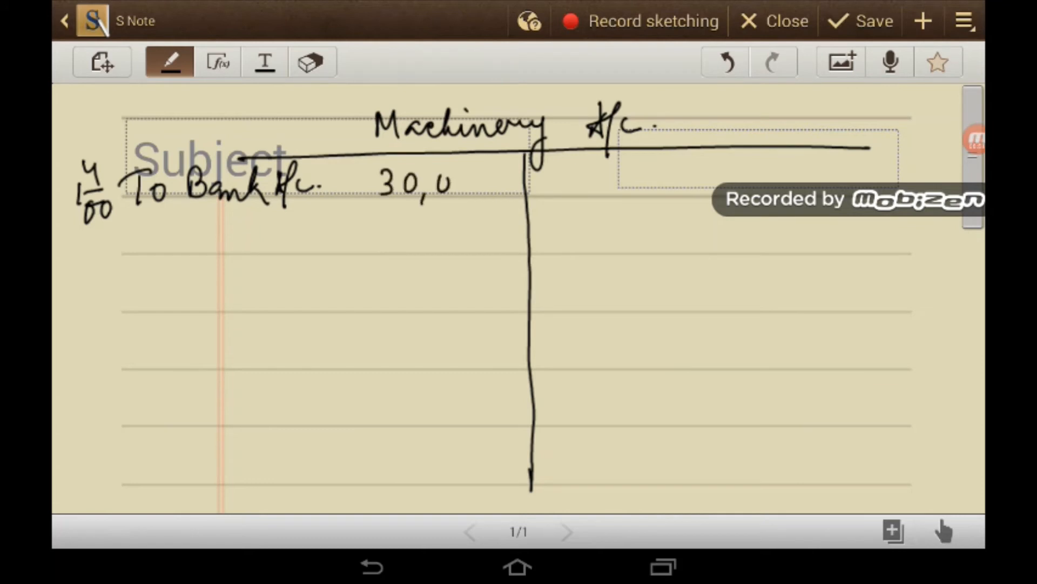
pyautogui.moveTo(437, 184); pyautogui.dragTo(483, 185)
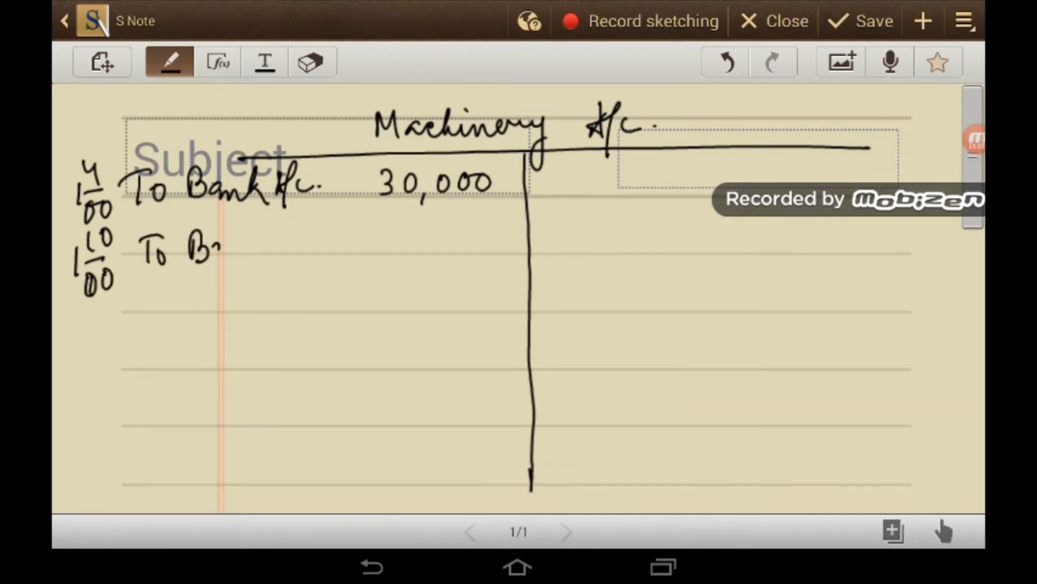
# Step: Enter 20000, credit By Depr A/c 2750 and By Bal c/d 47250, and total both sides 50000
pyautogui.moveTo(188, 255); pyautogui.dragTo(308, 256)
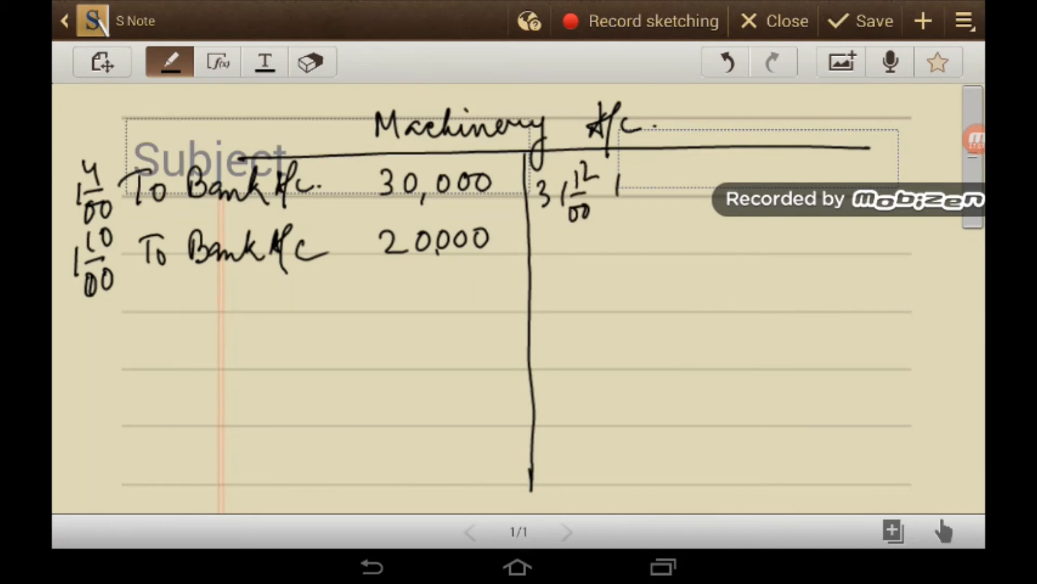
pyautogui.moveTo(615, 192); pyautogui.dragTo(708, 193)
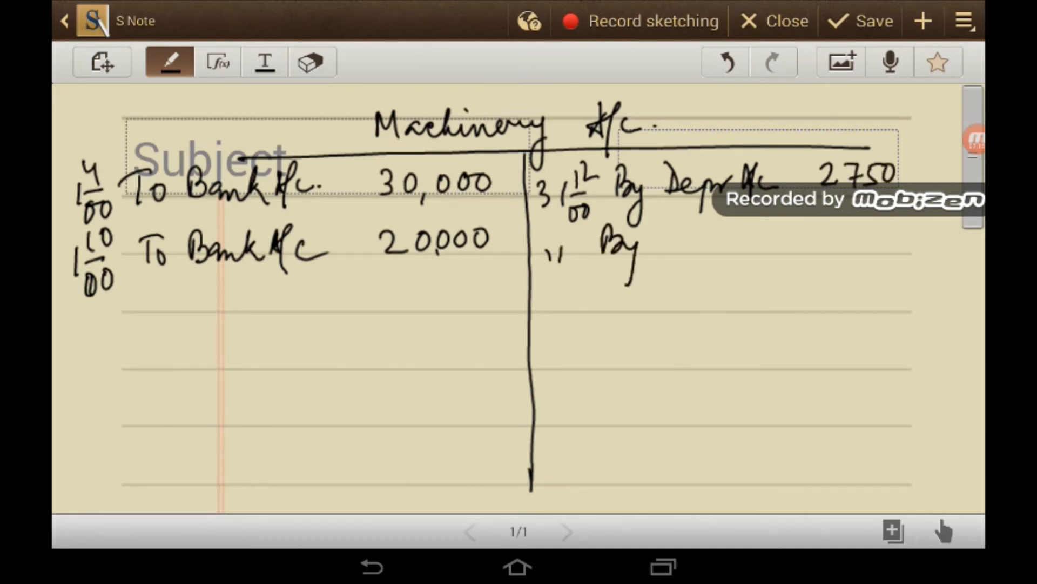
pyautogui.moveTo(635, 238); pyautogui.dragTo(748, 238)
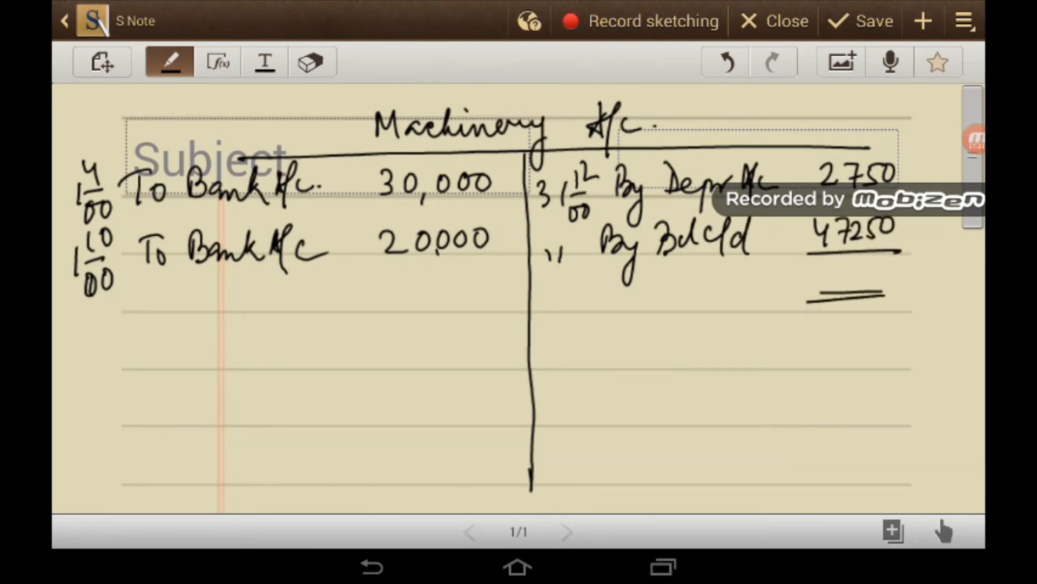
pyautogui.write('50000')
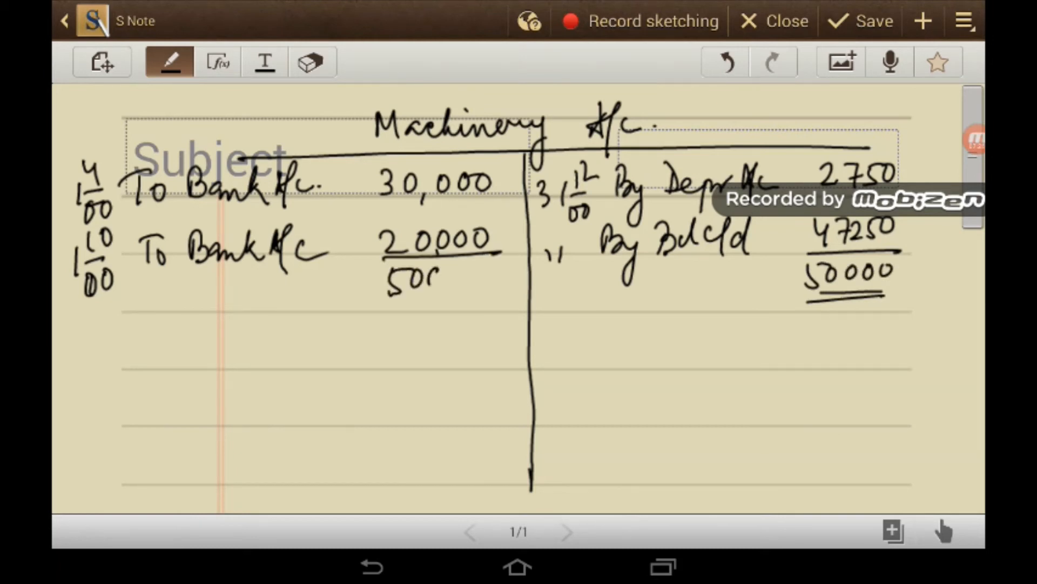
pyautogui.moveTo(390, 271); pyautogui.dragTo(483, 298)
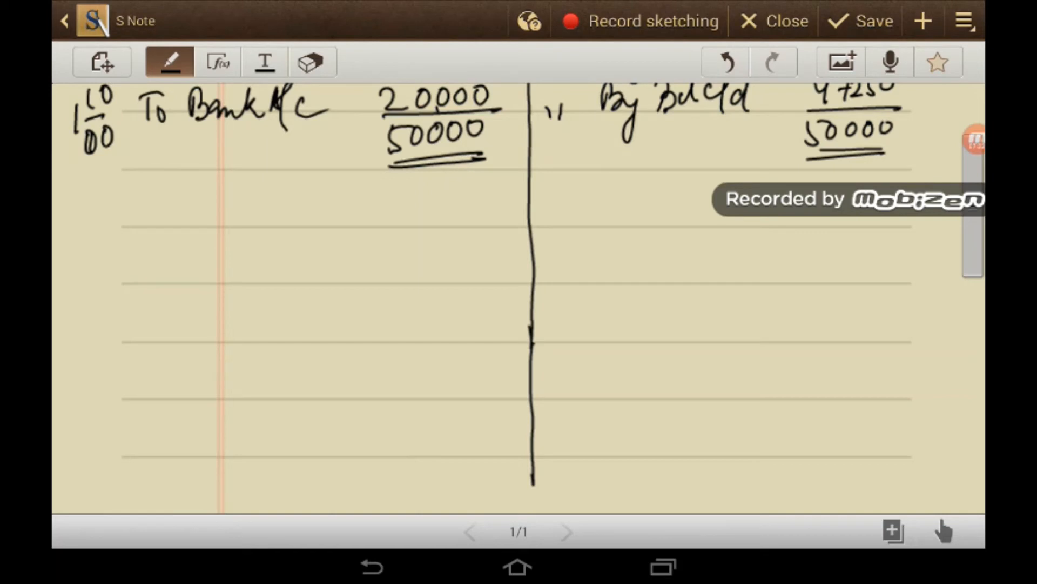
# Step: Debit 1/1/01 To Bal b/d 47250 and 1/7/01 To Bank A/c 10000, dating the year-end credit
pyautogui.moveTo(89, 181); pyautogui.dragTo(86, 211)
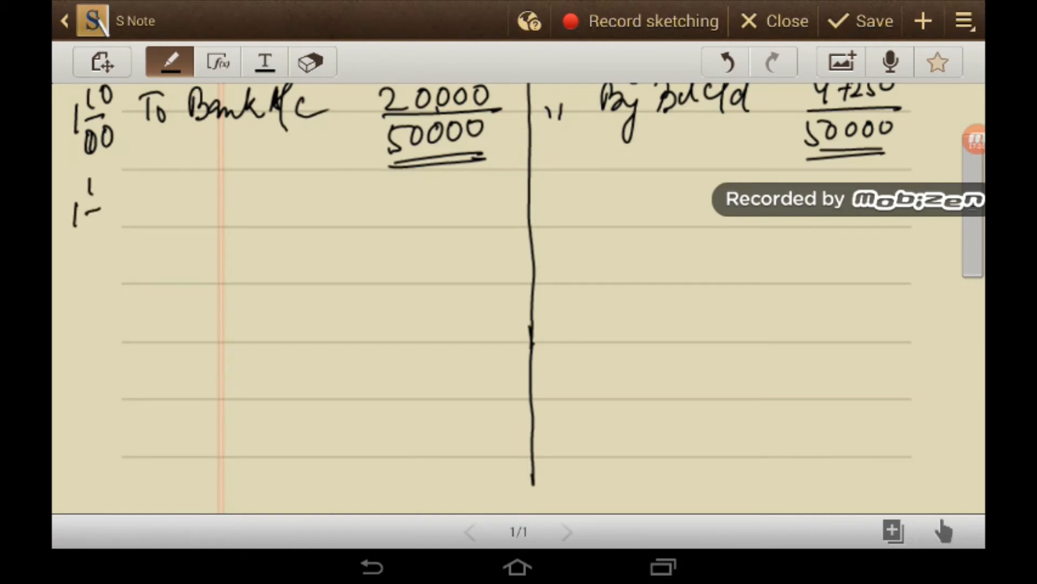
pyautogui.moveTo(132, 199); pyautogui.dragTo(168, 225)
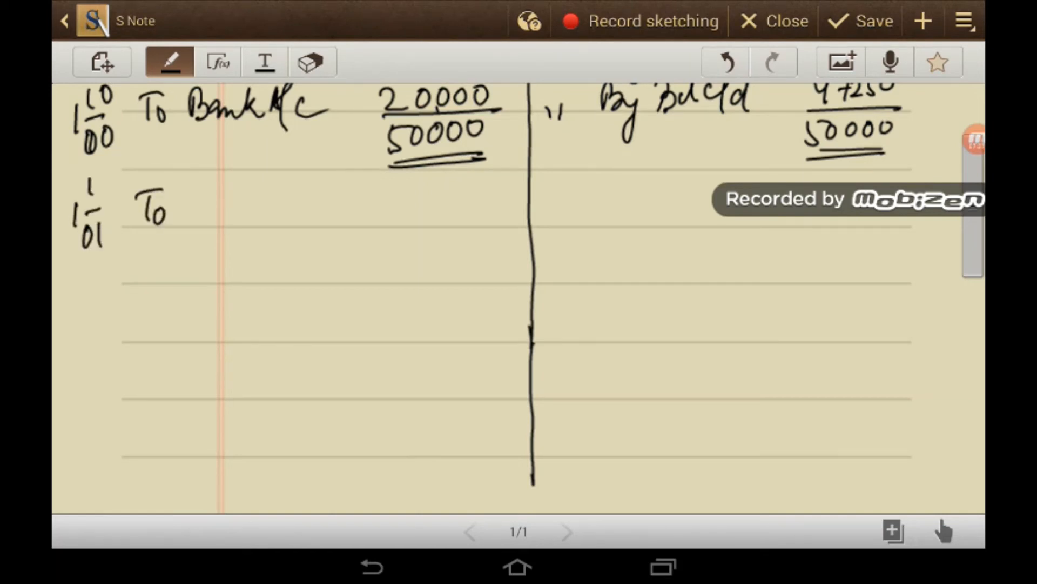
pyautogui.moveTo(184, 206); pyautogui.dragTo(264, 206)
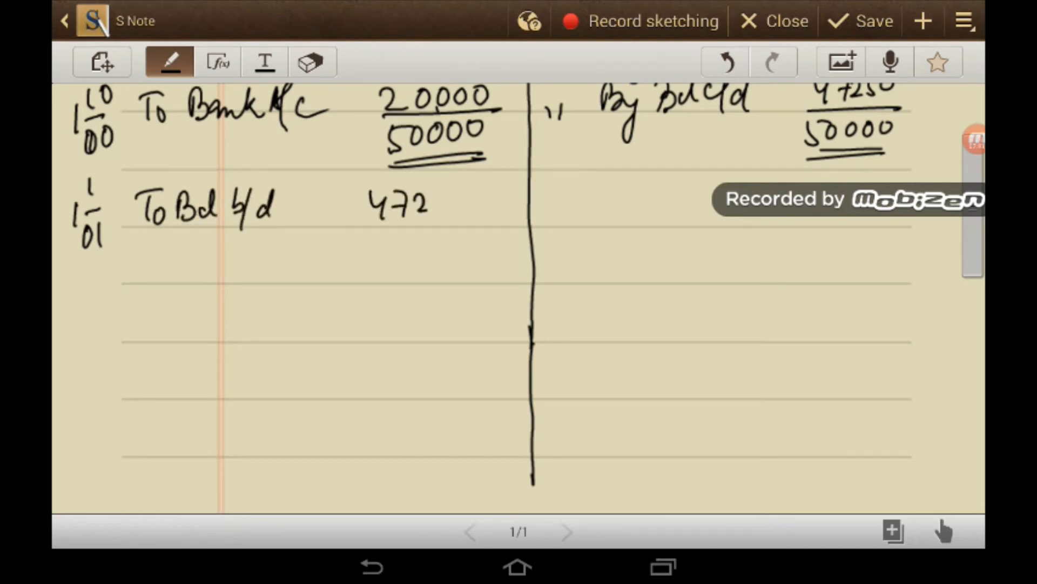
pyautogui.moveTo(437, 205); pyautogui.dragTo(473, 202)
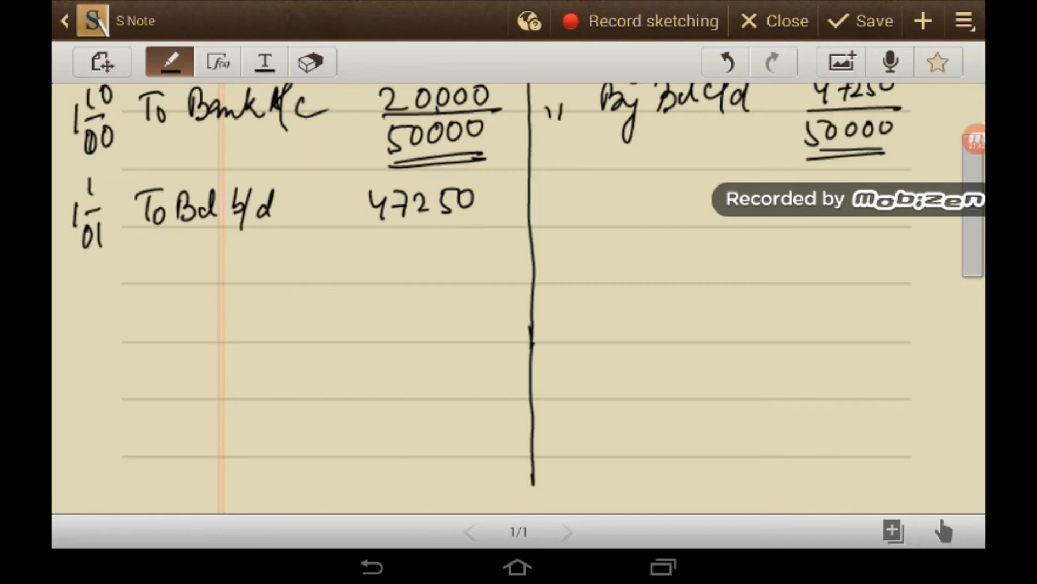
pyautogui.moveTo(87, 255); pyautogui.dragTo(93, 298)
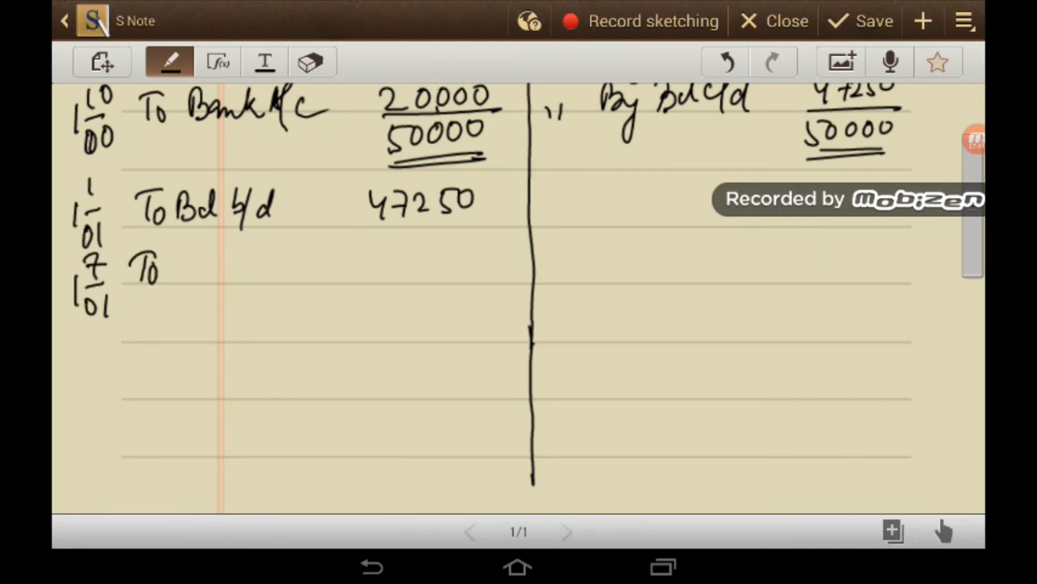
pyautogui.moveTo(178, 265); pyautogui.dragTo(278, 265)
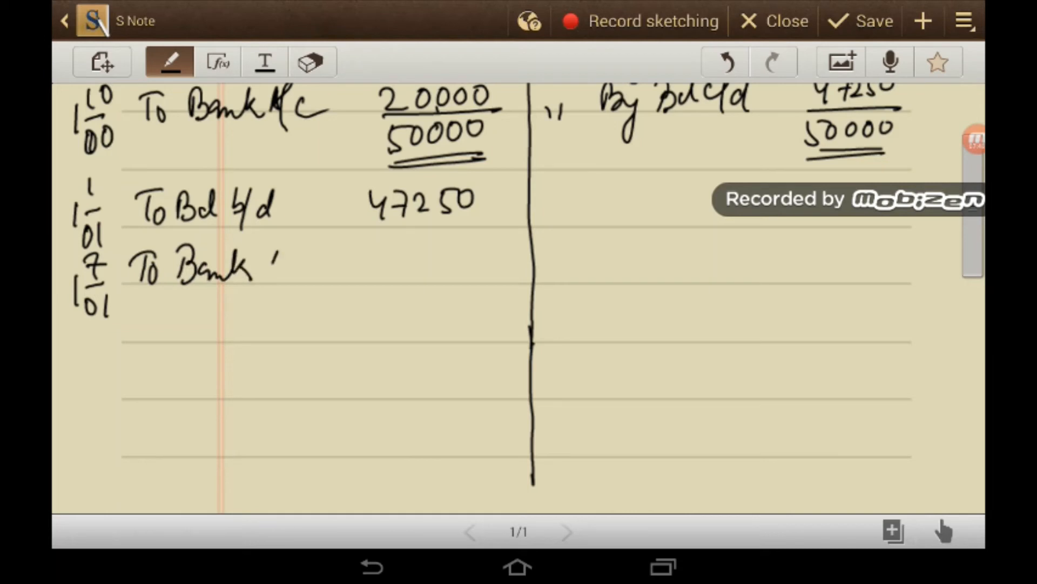
pyautogui.moveTo(284, 265); pyautogui.dragTo(449, 259)
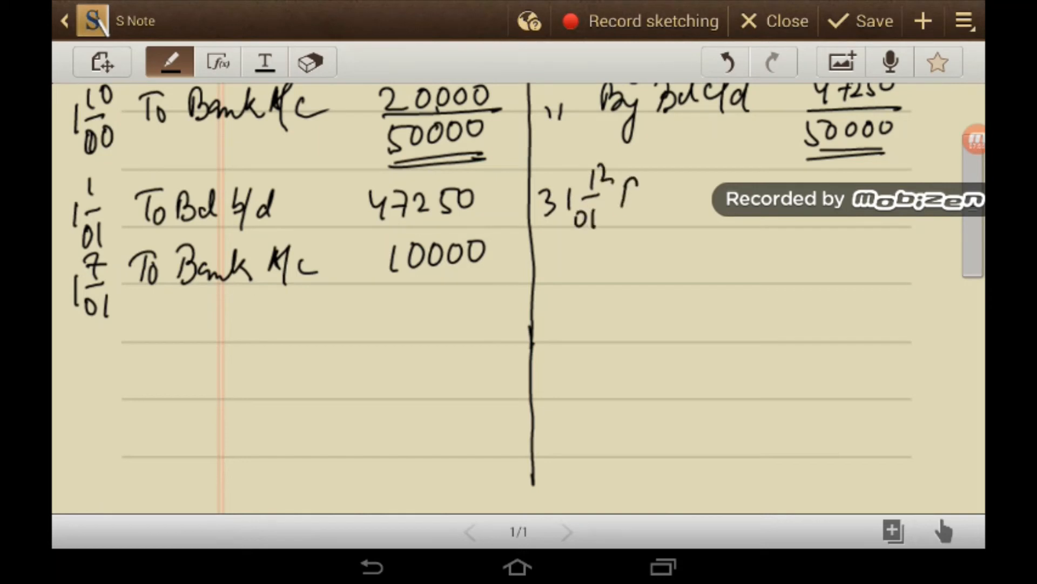
# Step: Credit By Depr A/c 5500 and By Bal c/d 51750, total both sides 57250 and date 1/1/02
pyautogui.moveTo(623, 199); pyautogui.dragTo(714, 238)
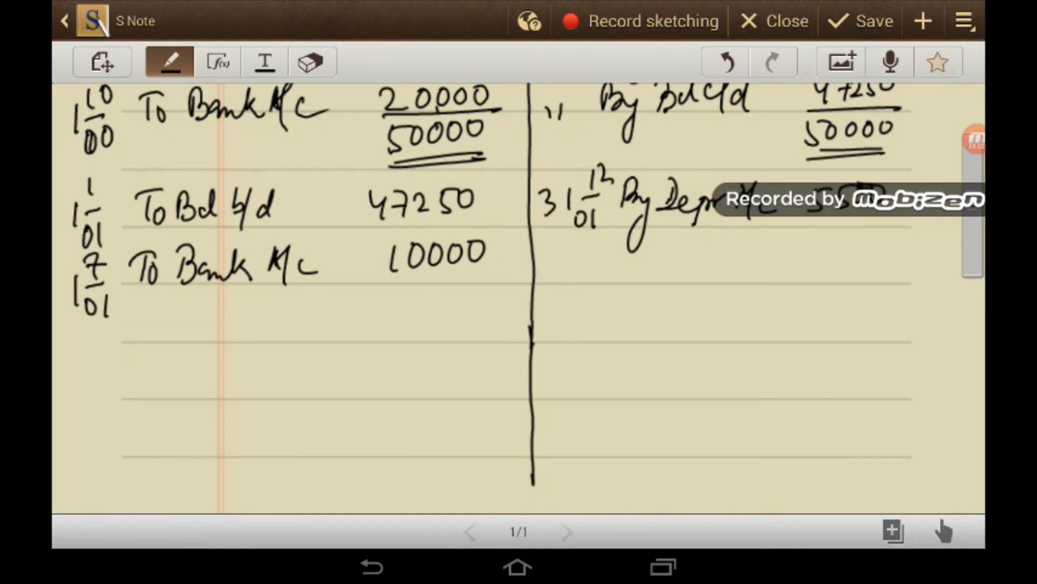
pyautogui.moveTo(549, 248); pyautogui.dragTo(582, 241)
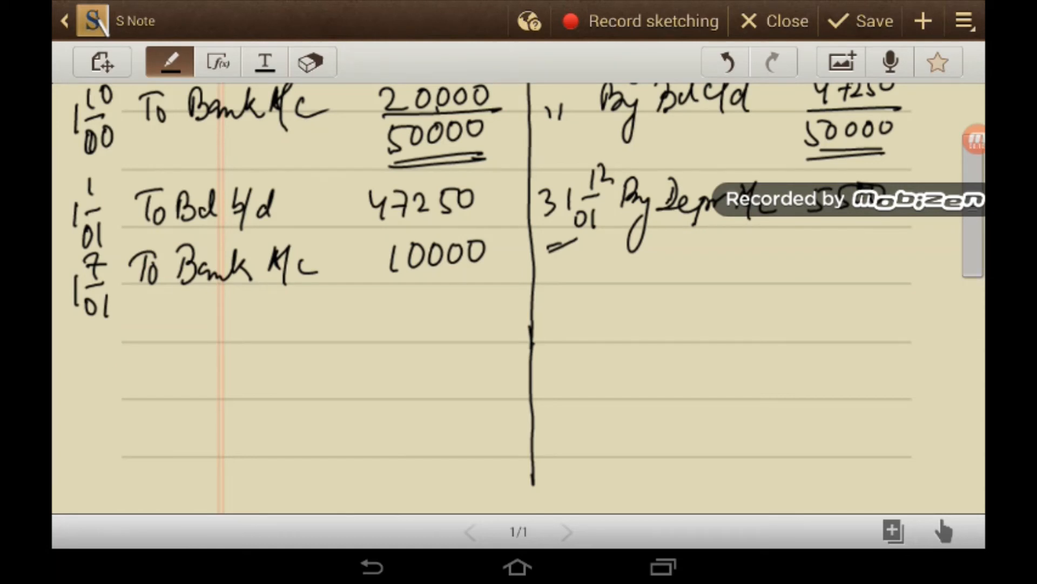
pyautogui.moveTo(559, 275); pyautogui.dragTo(608, 265)
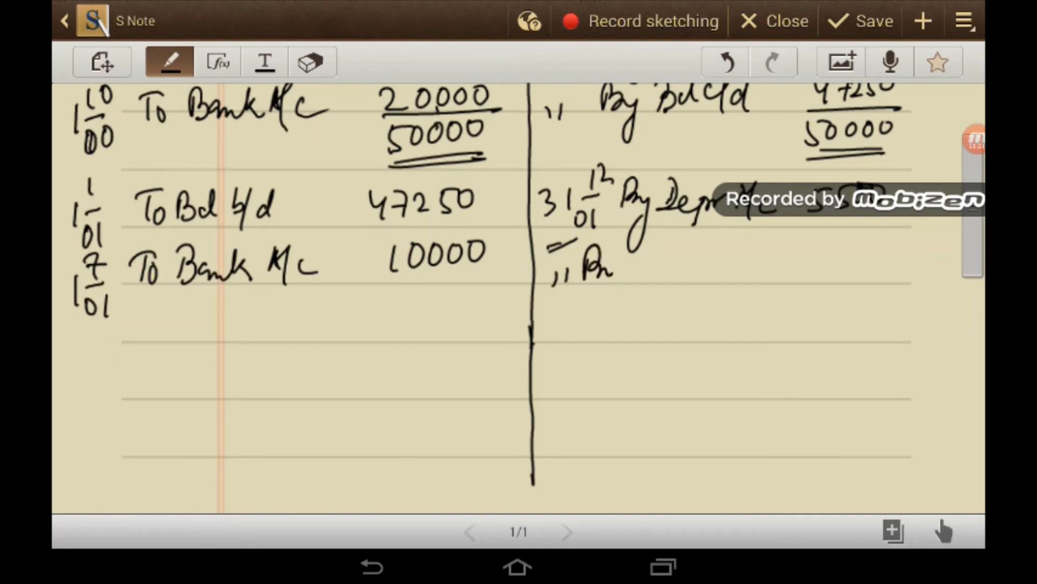
pyautogui.moveTo(576, 264); pyautogui.dragTo(721, 271)
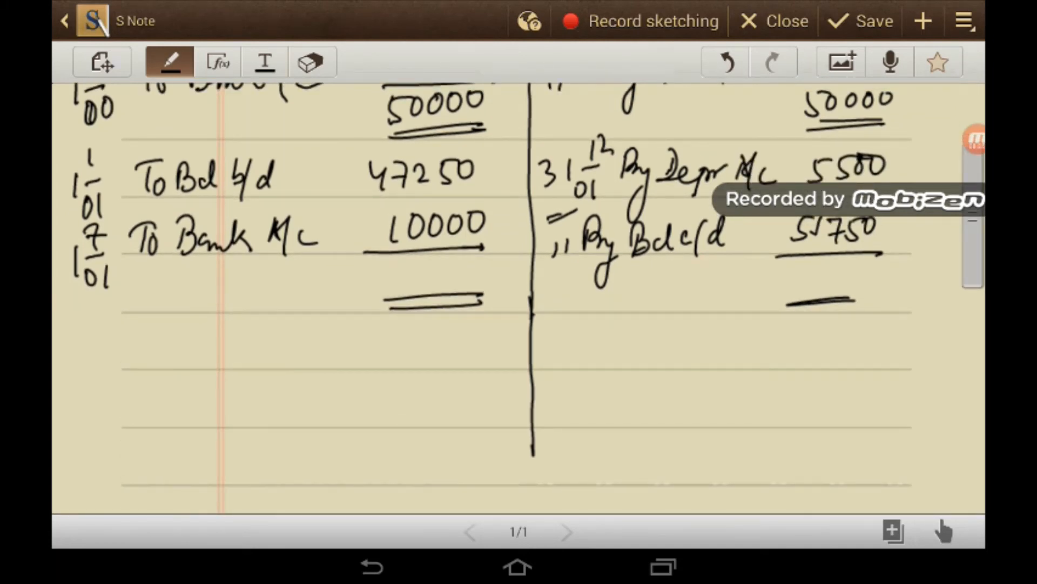
pyautogui.moveTo(383, 272); pyautogui.dragTo(430, 277)
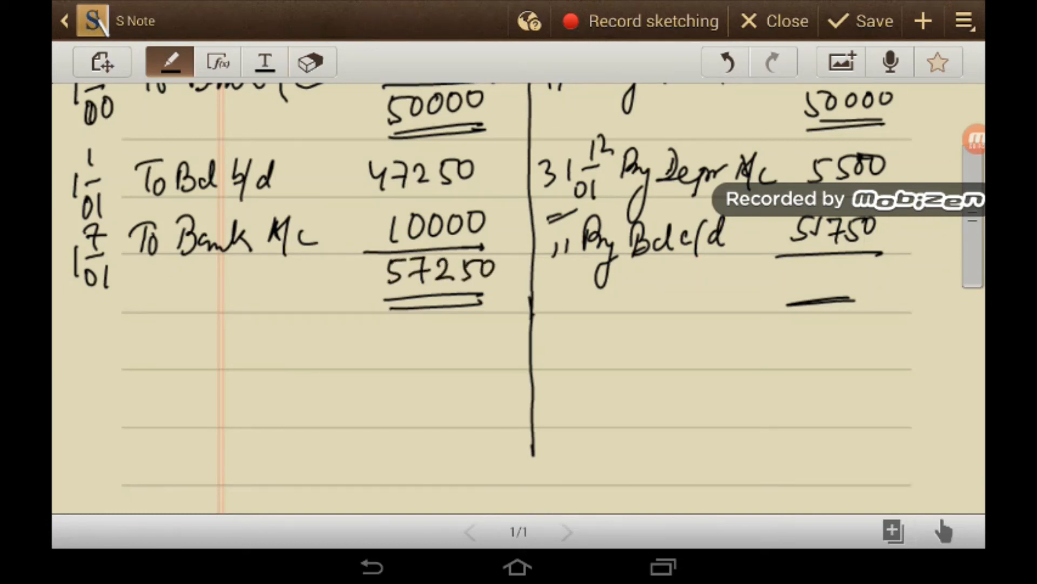
pyautogui.moveTo(785, 278); pyautogui.dragTo(854, 281)
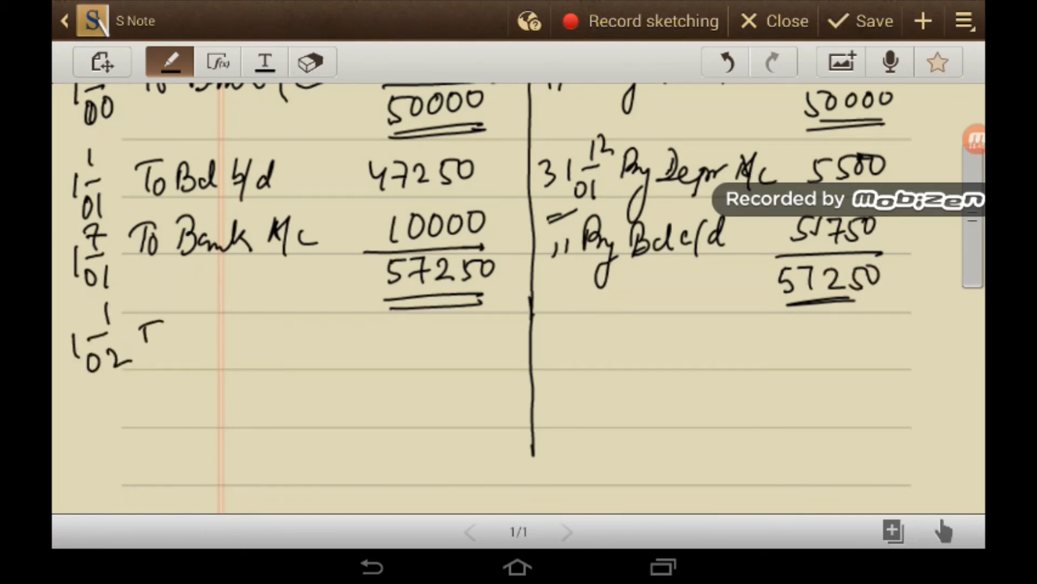
# Step: Handwrite the 2002 debit entry To Bal b/d 51750 and extend the ledger's dividing line
pyautogui.moveTo(143, 337); pyautogui.dragTo(262, 337)
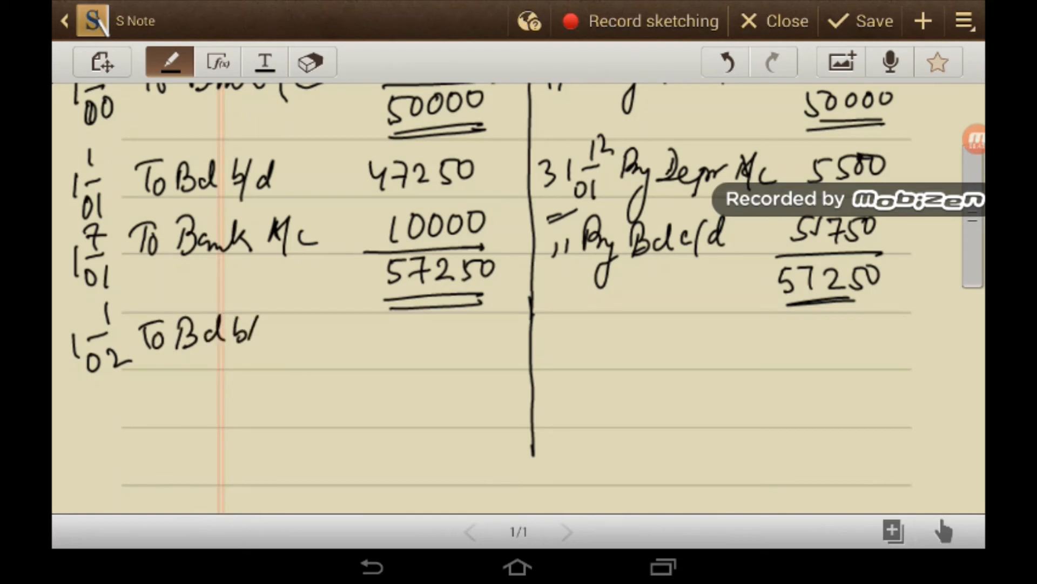
pyautogui.moveTo(390, 344); pyautogui.dragTo(464, 344)
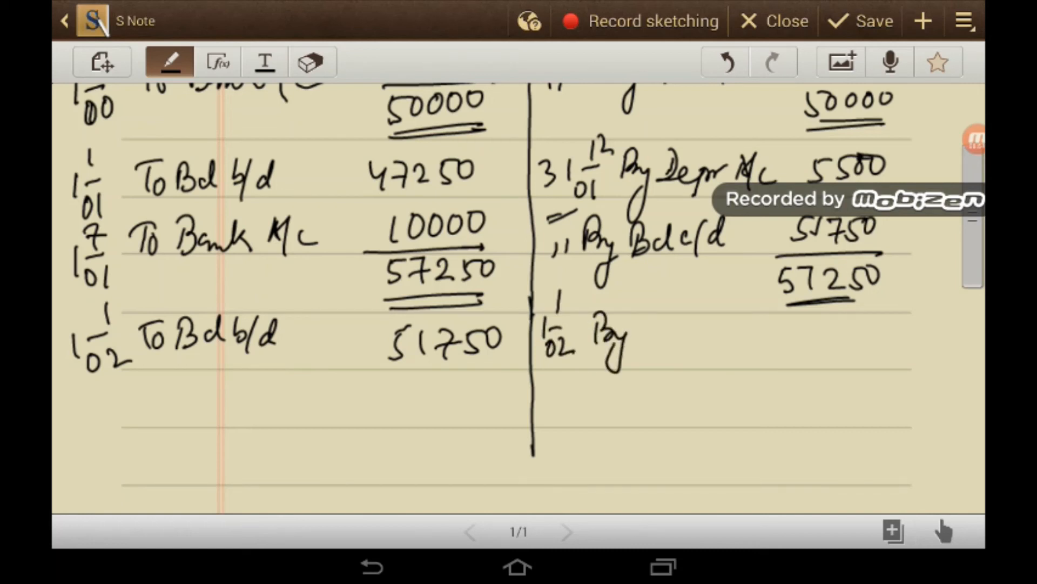
pyautogui.moveTo(533, 450); pyautogui.dragTo(532, 506)
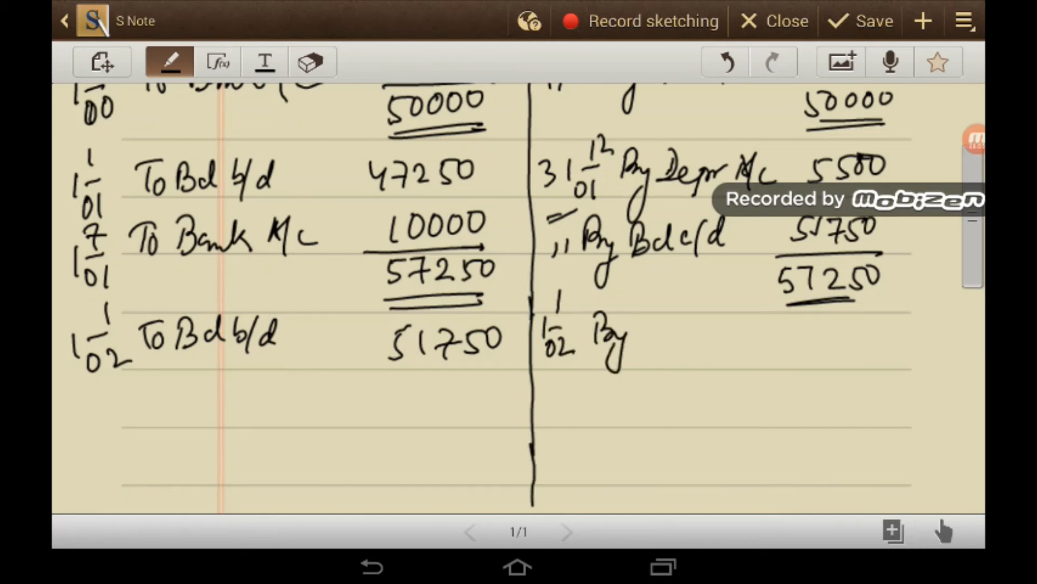
# Step: Handwrite the 2002 credits By Bank A/c 3000 and By P/L A/c 5250 dated 31/12/02
pyautogui.moveTo(636, 331); pyautogui.dragTo(705, 330)
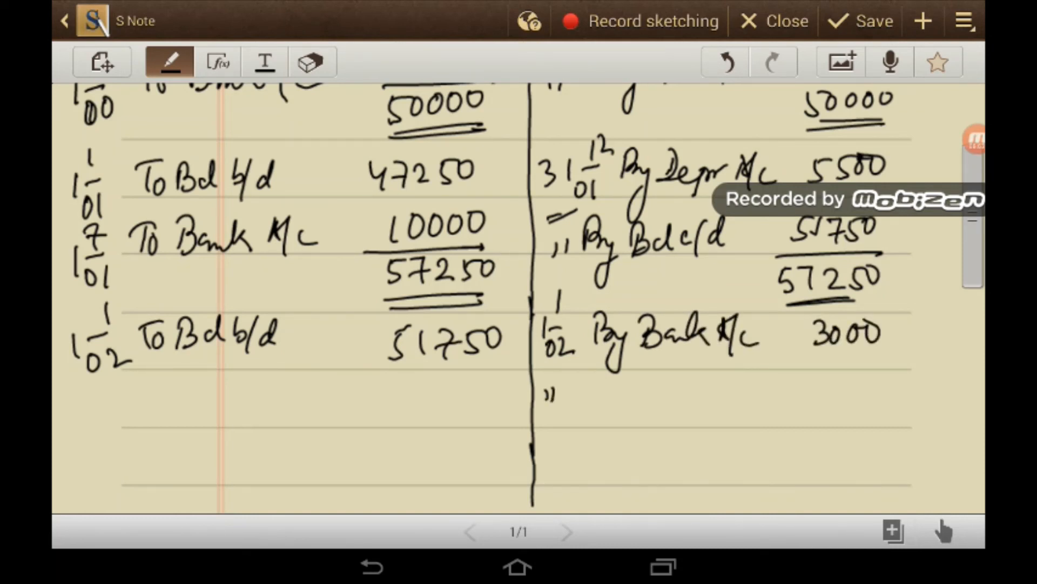
pyautogui.moveTo(573, 384); pyautogui.dragTo(688, 396)
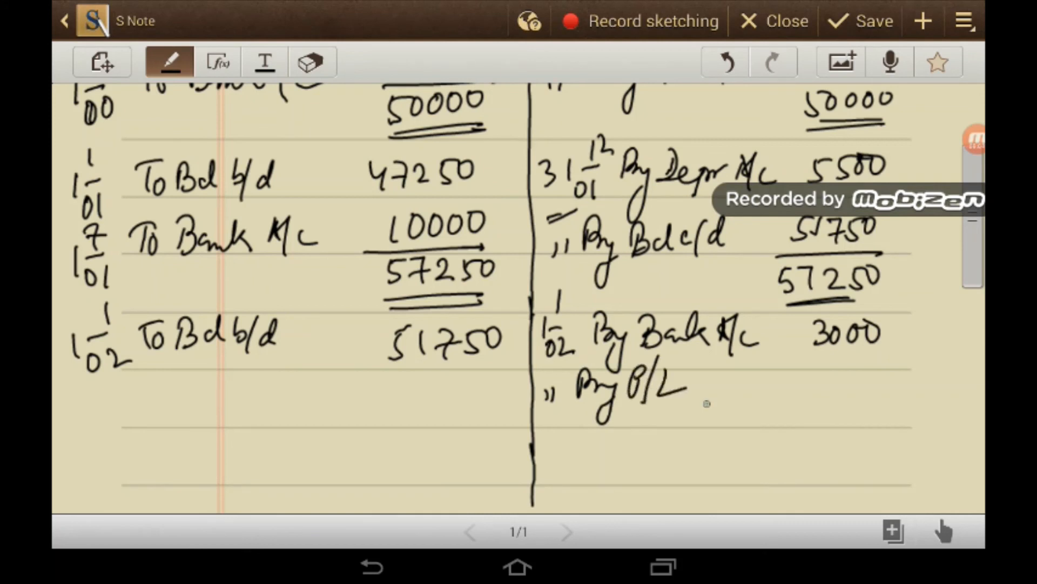
pyautogui.moveTo(695, 394); pyautogui.dragTo(735, 393)
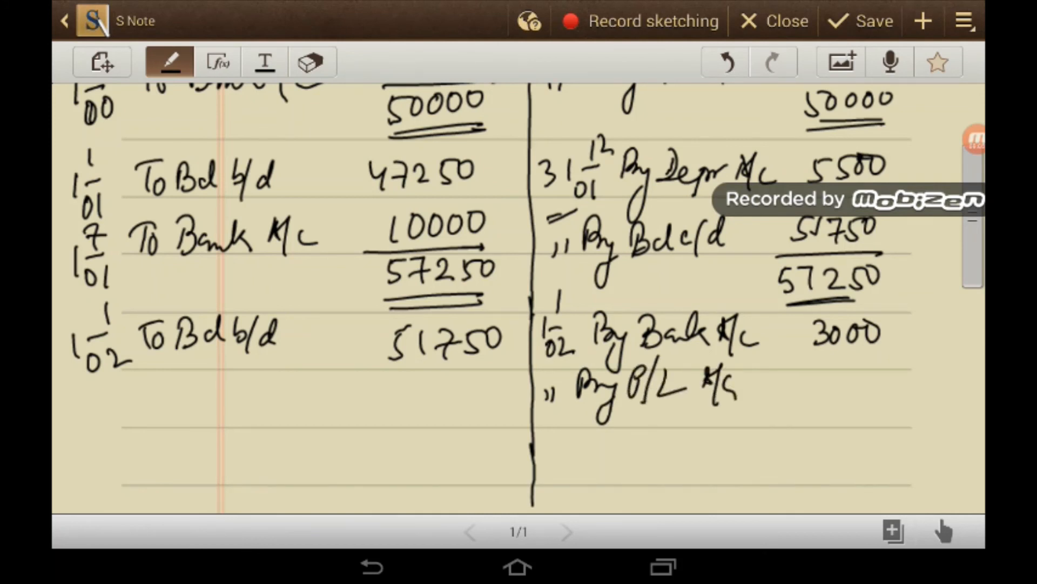
pyautogui.moveTo(814, 380); pyautogui.dragTo(879, 381)
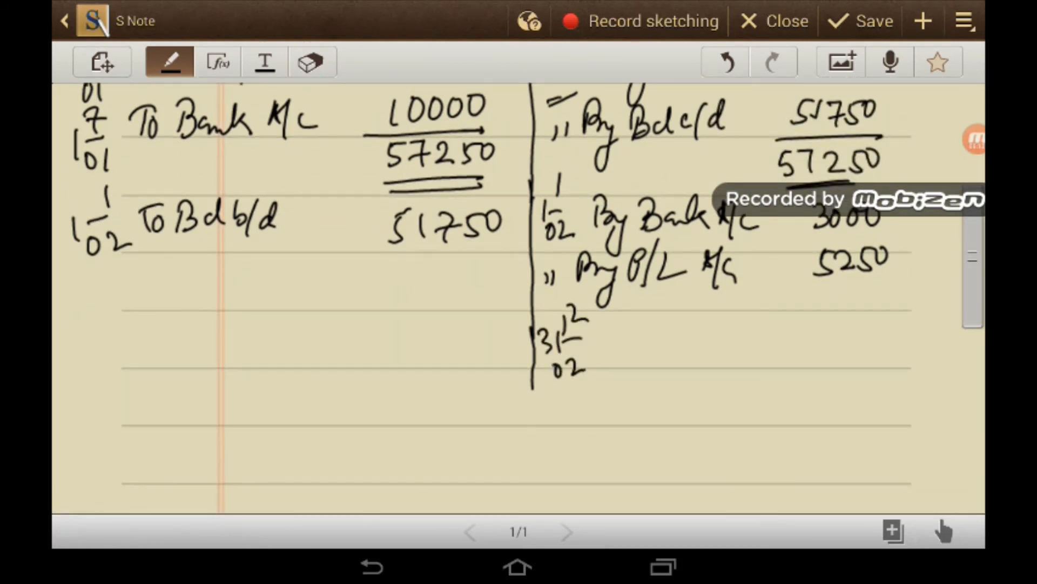
# Step: Handwrite By Depr A/c 5000 and By Bal c/d 38500, then total both sides at 51750
pyautogui.moveTo(608, 337); pyautogui.dragTo(708, 338)
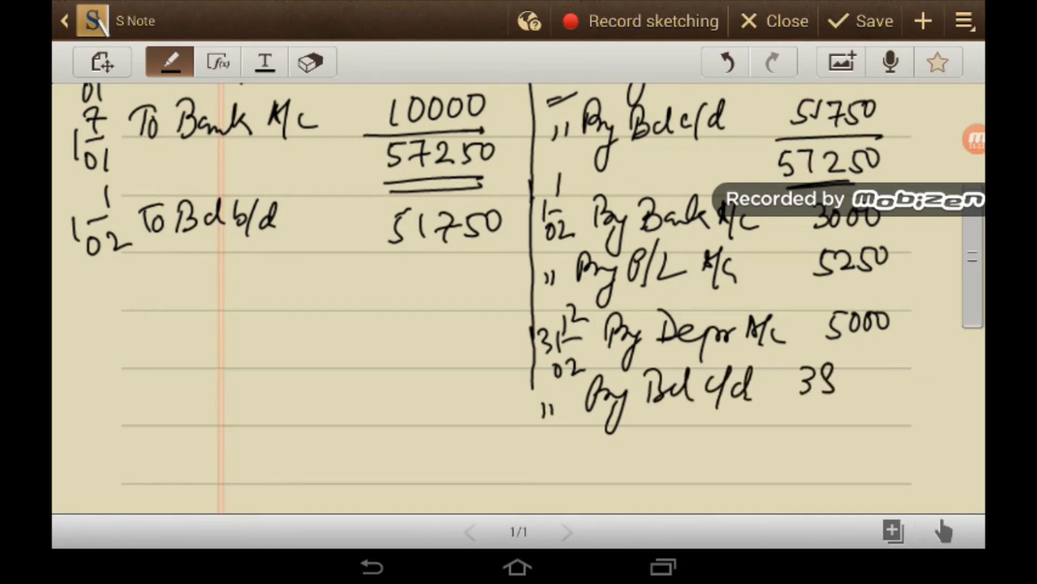
pyautogui.moveTo(813, 377); pyautogui.dragTo(866, 453)
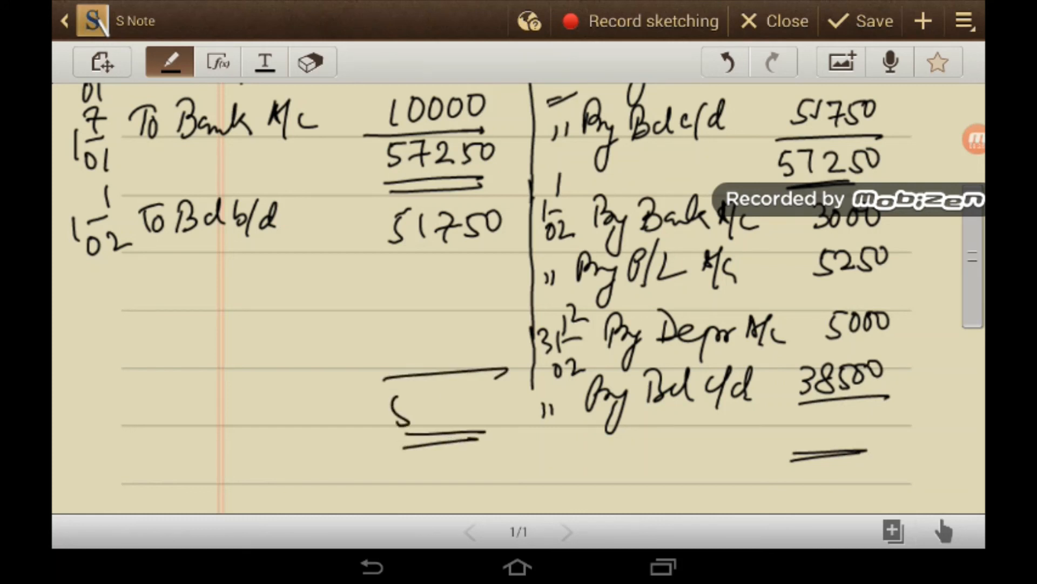
pyautogui.moveTo(411, 403); pyautogui.dragTo(484, 423)
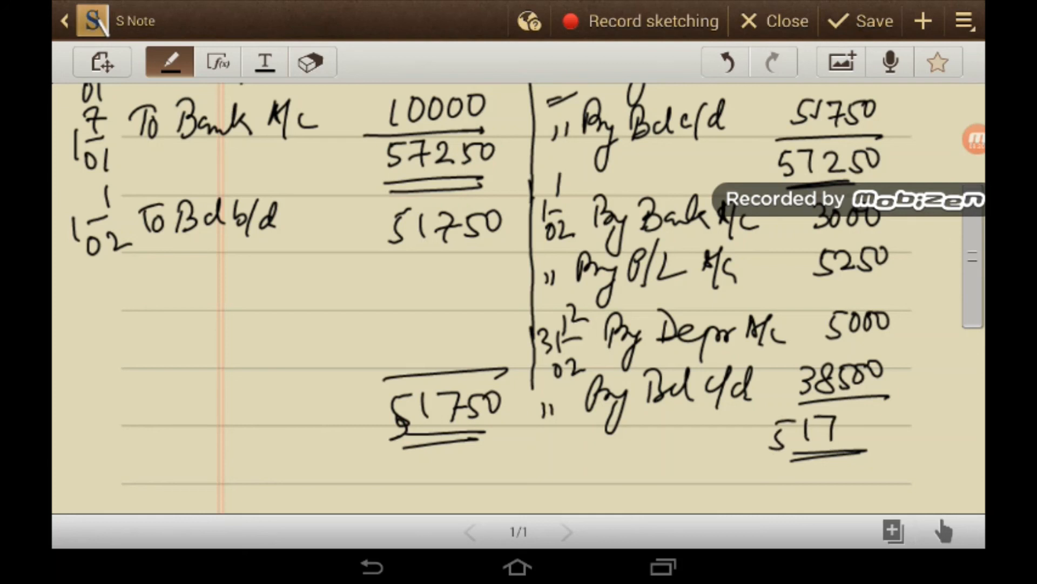
pyautogui.moveTo(847, 424); pyautogui.dragTo(873, 430)
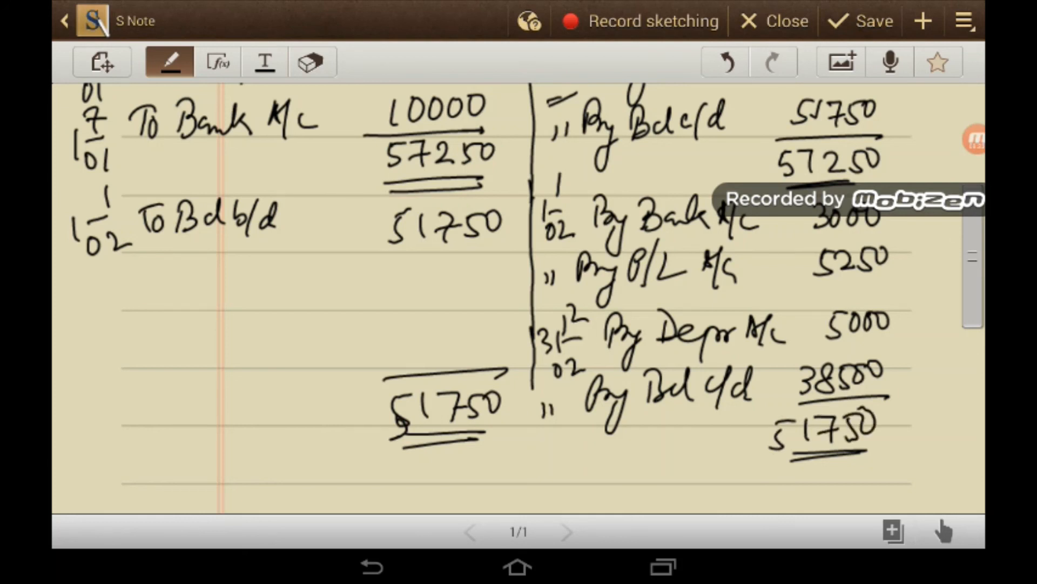